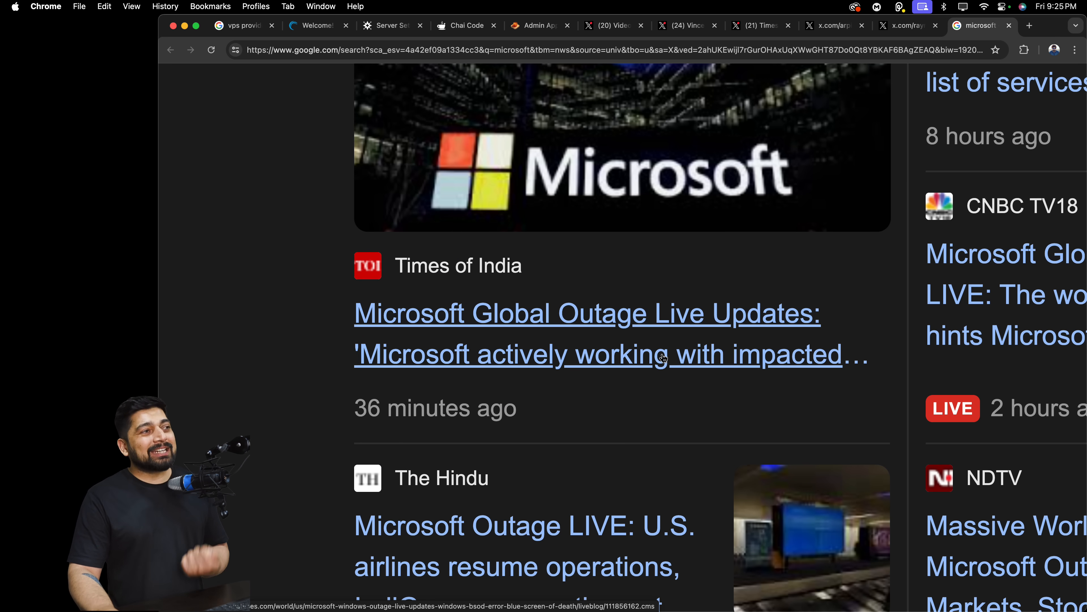
Review Google's Microsoft outage news results, then bring up the former CrowdStrike employee's X profile.
scroll(down, 3)
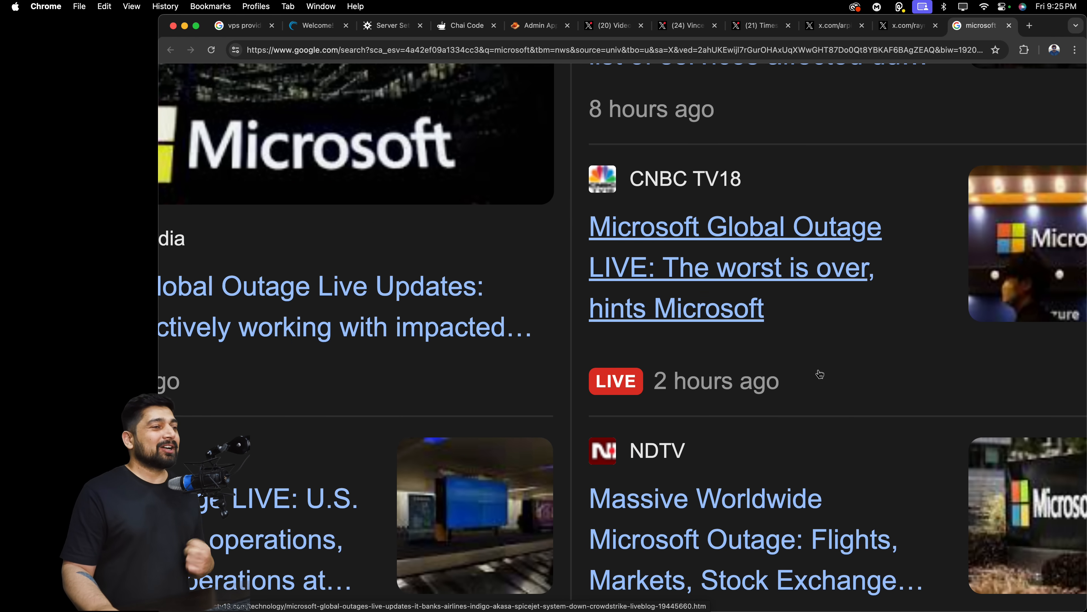
scroll(down, 3)
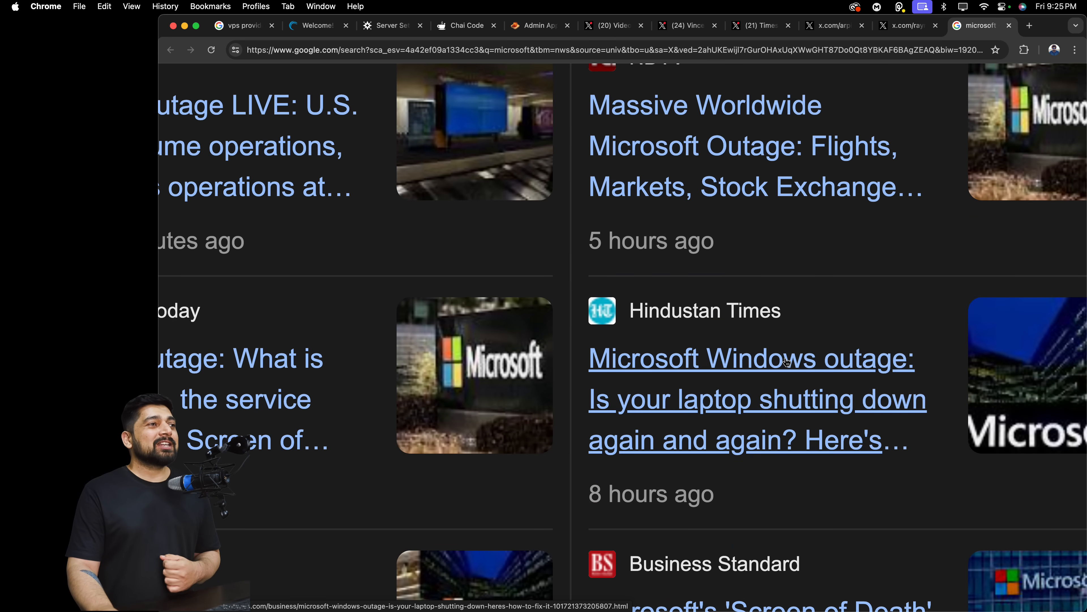
scroll(down, 3)
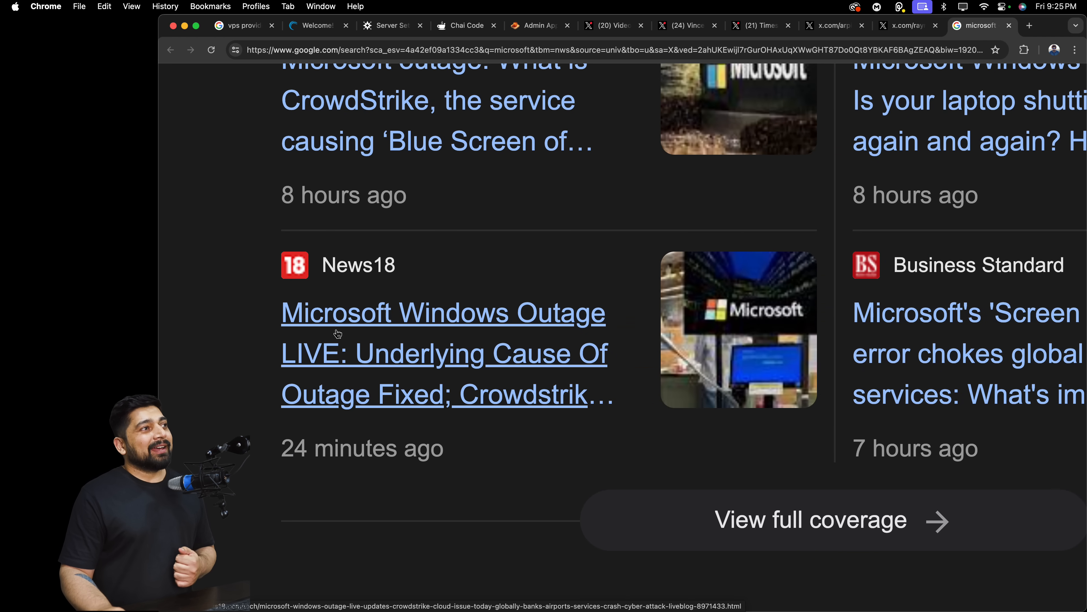
mouse_move(507, 461)
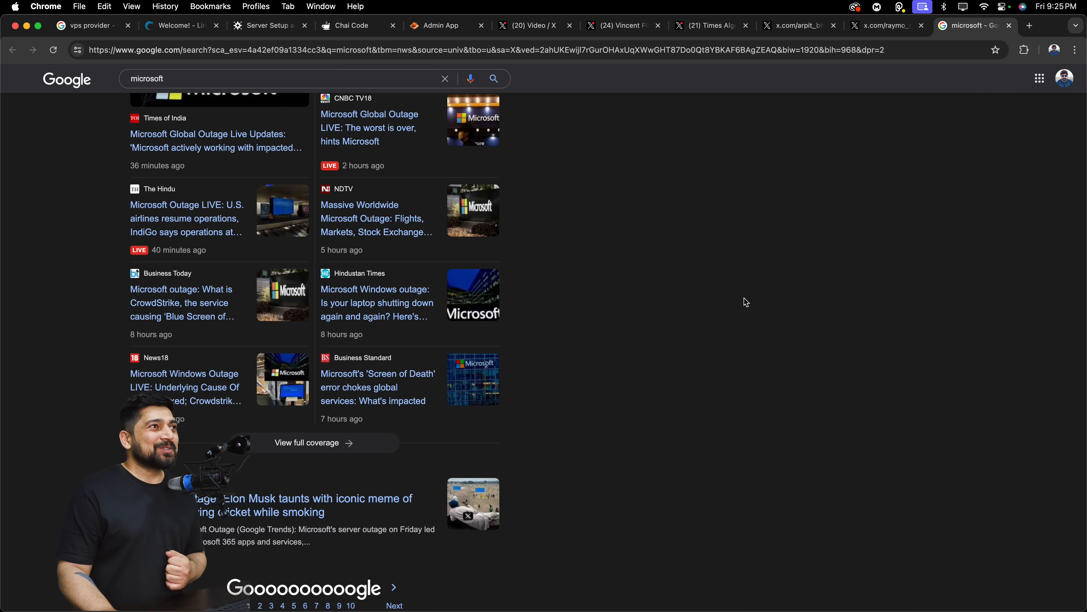
click(619, 26)
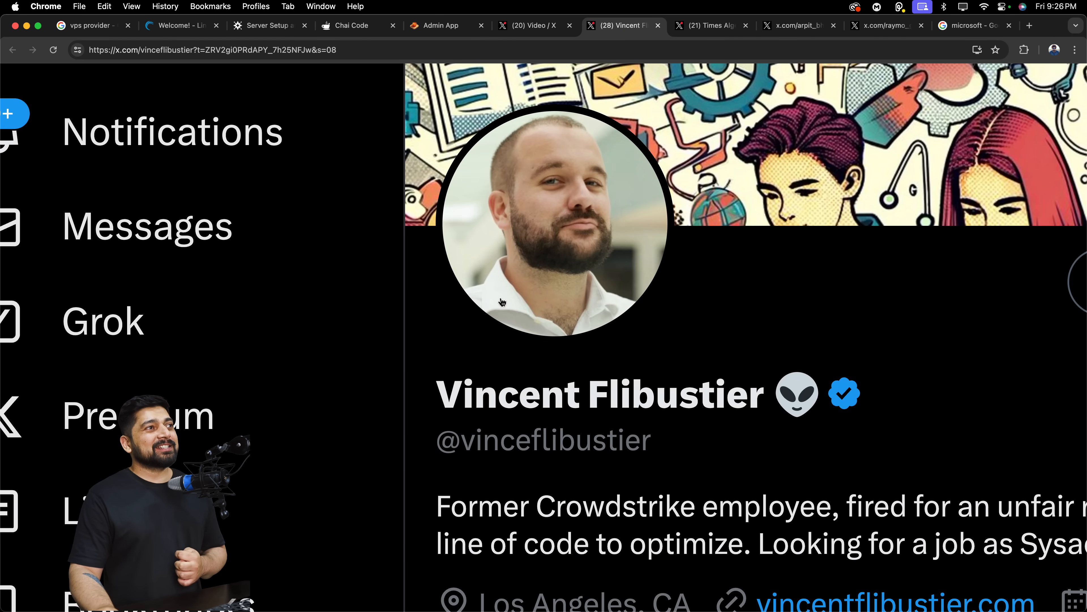
scroll(down, 3)
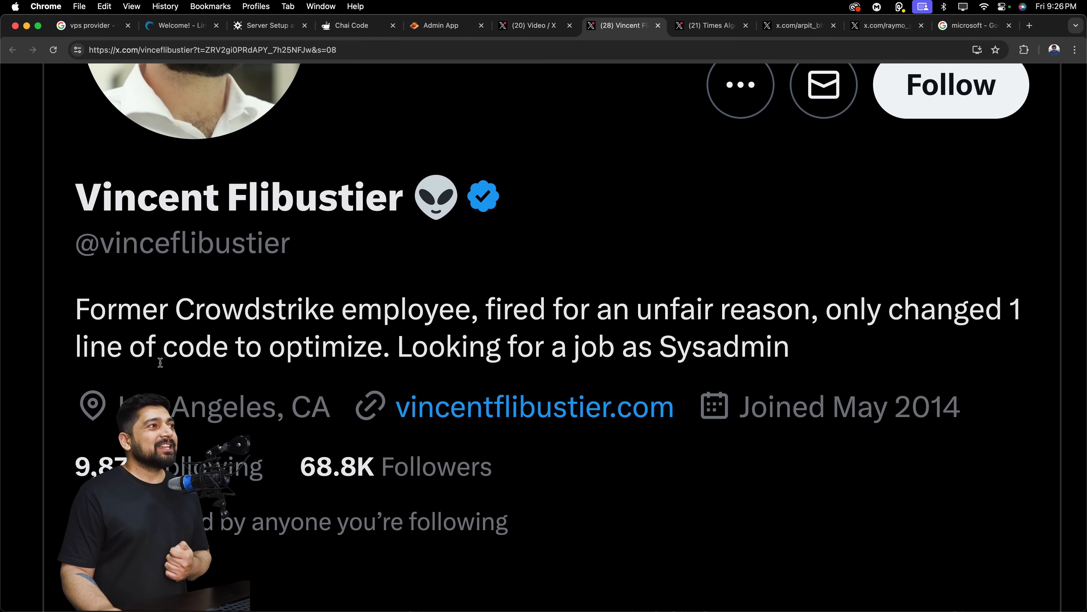
mouse_move(371, 363)
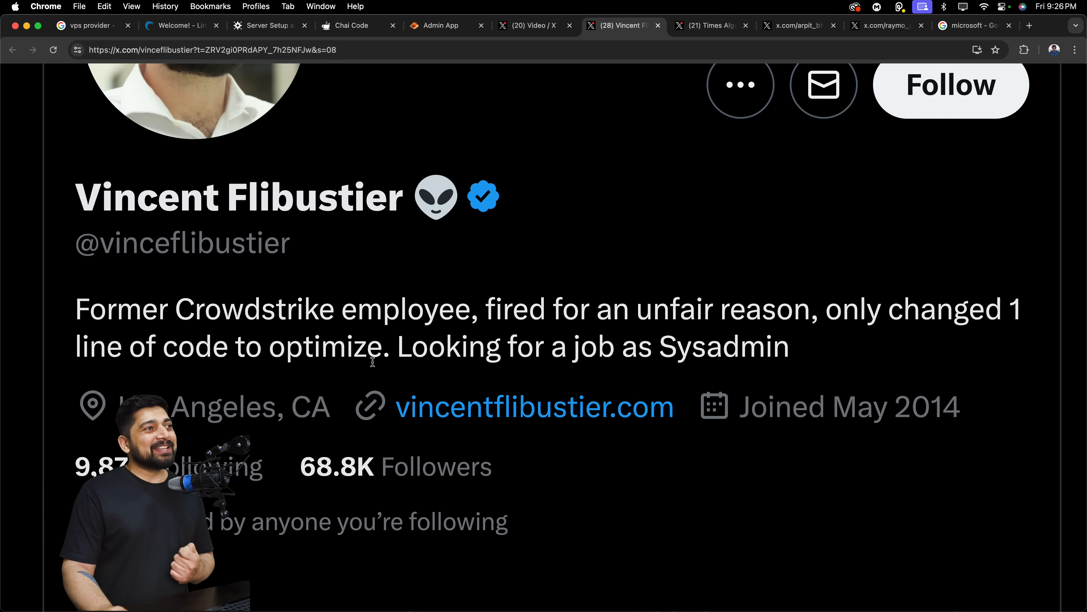
mouse_move(814, 376)
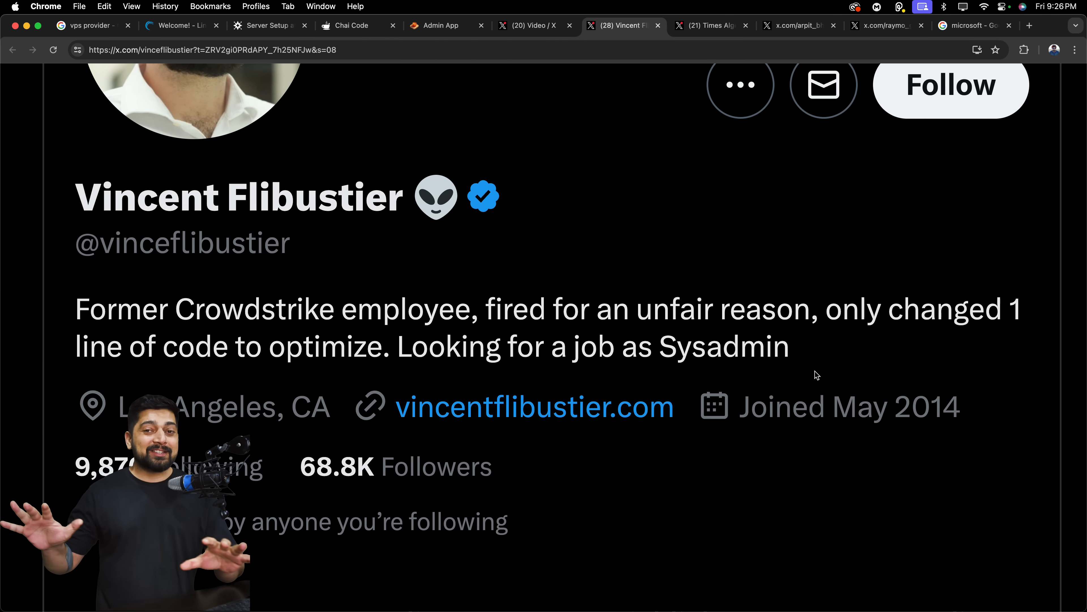
Read the ex-employee's pinned and quoted CrowdStrike joke posts, then switch to the Times Algebra outage post.
scroll(down, 3)
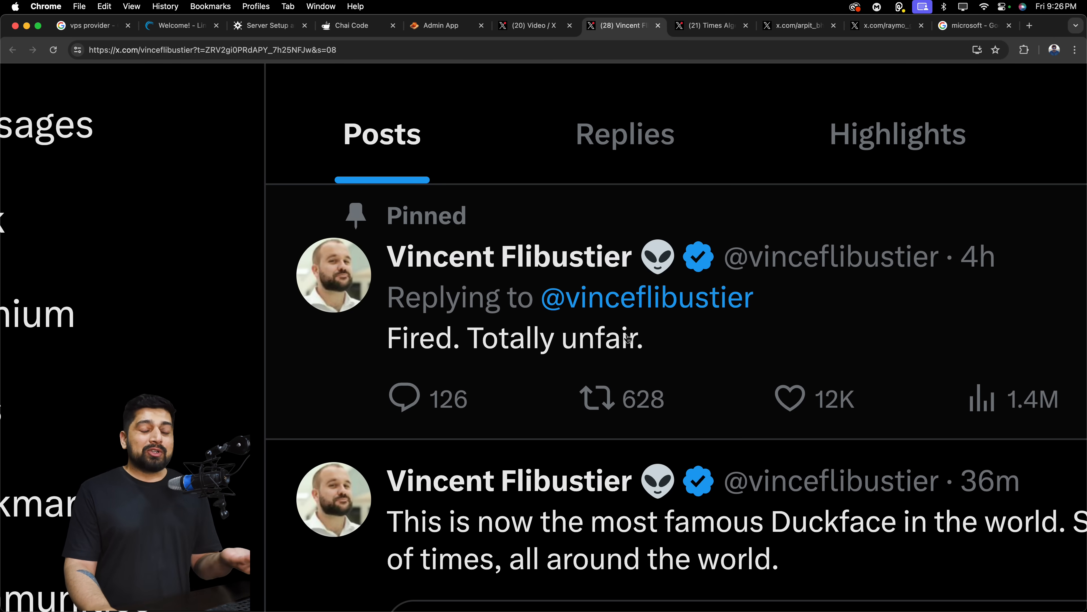
mouse_move(466, 332)
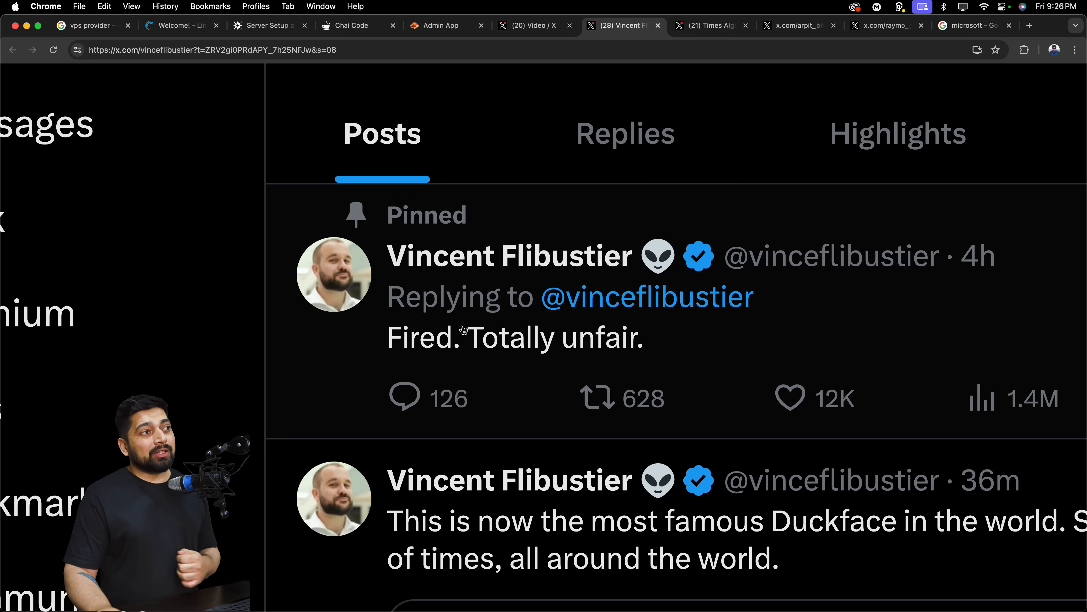
scroll(down, 3)
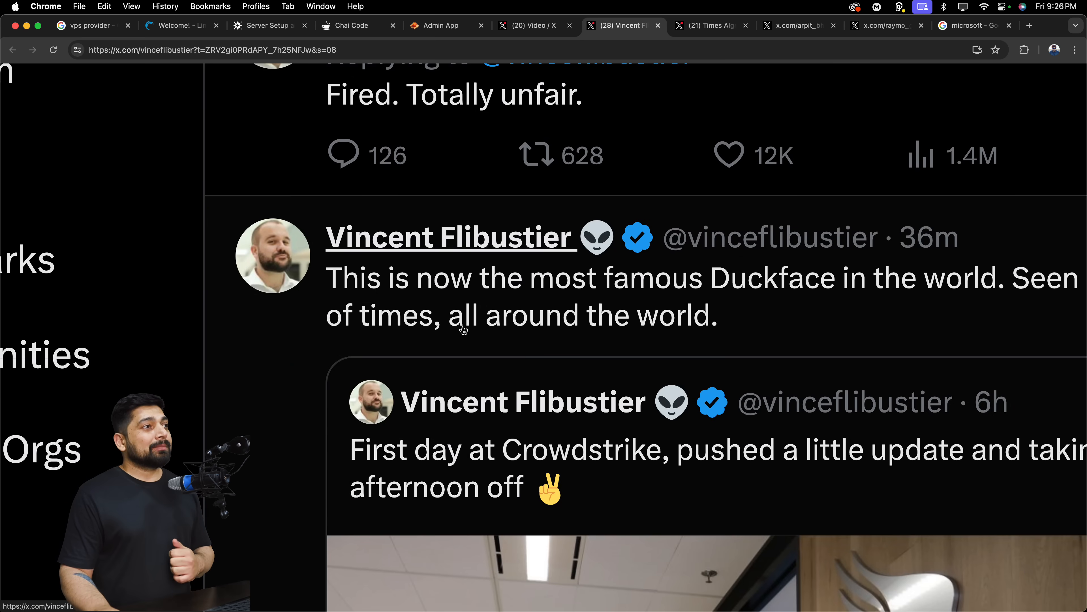
scroll(down, 3)
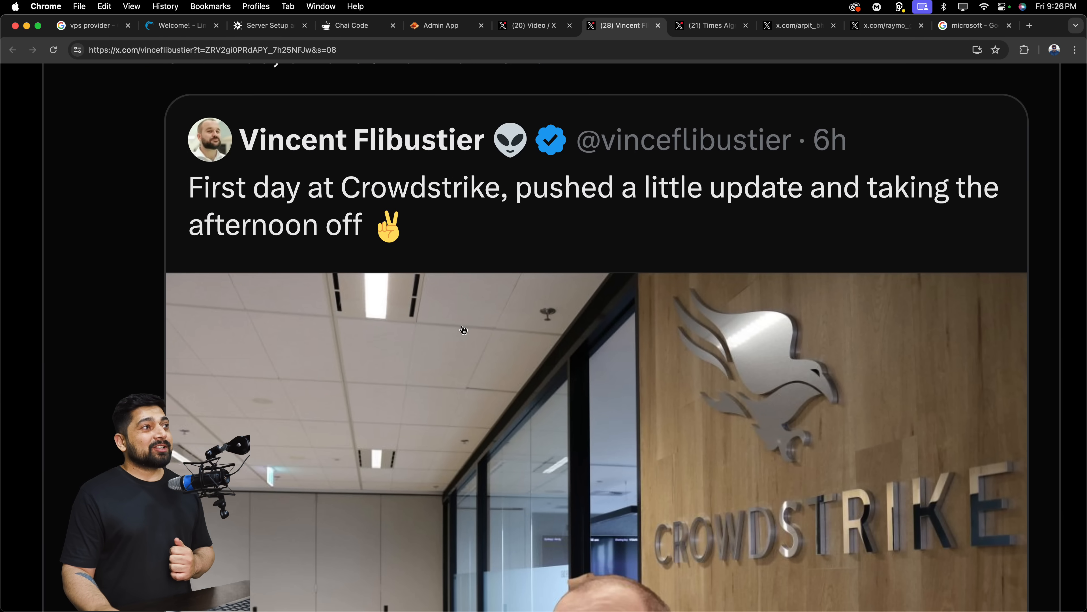
mouse_move(475, 214)
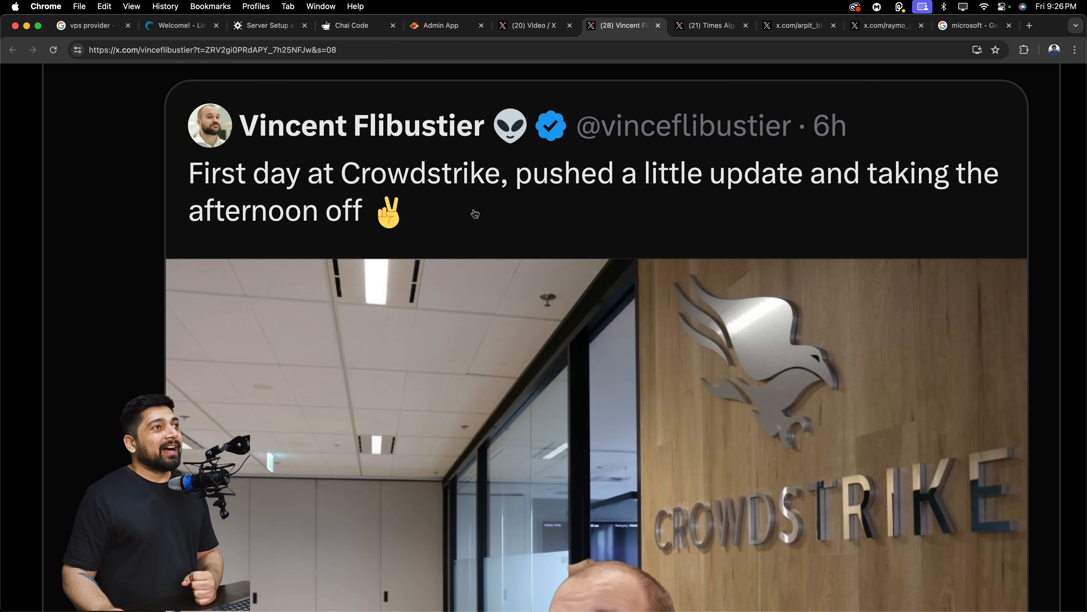
scroll(down, 3)
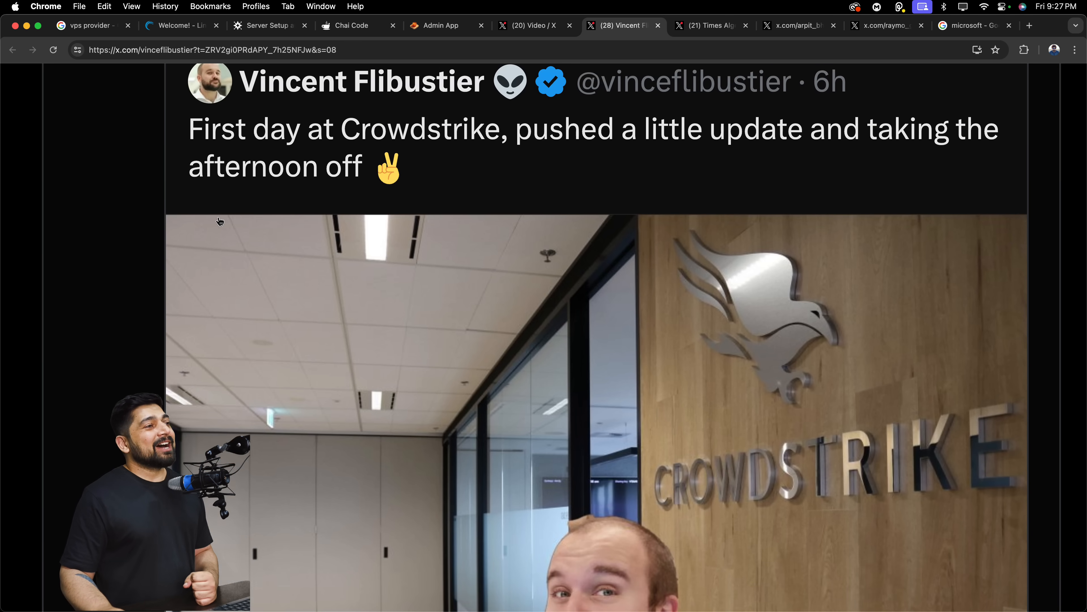
scroll(down, 3)
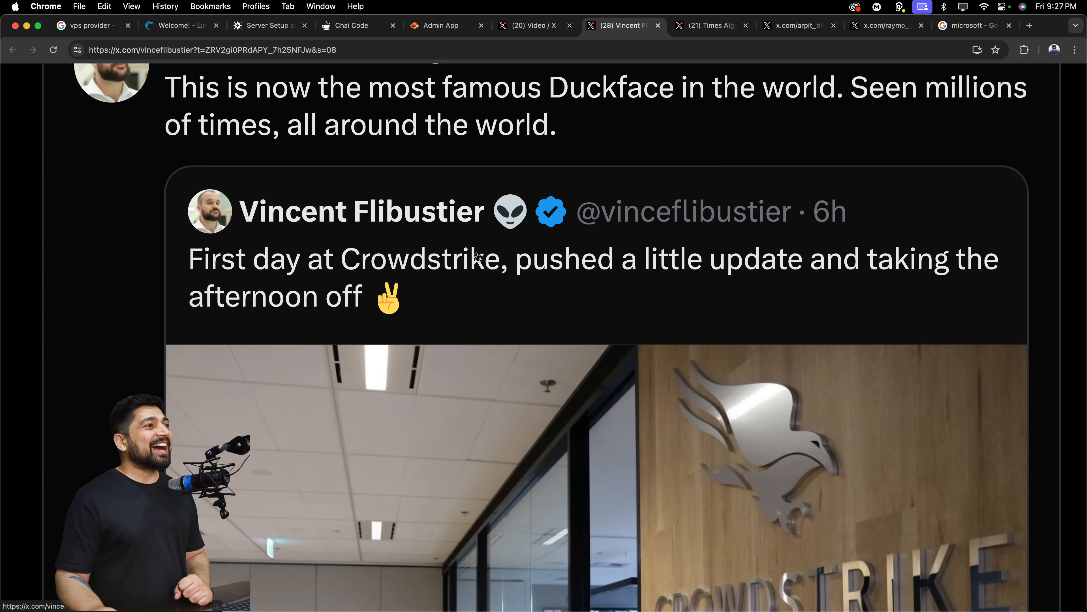
scroll(up, 3)
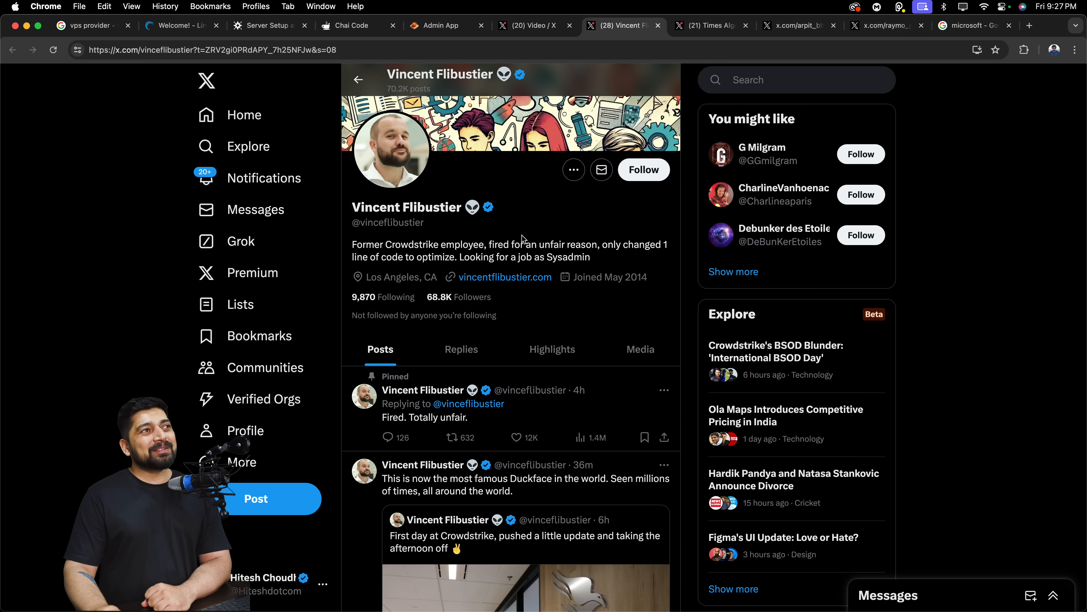
click(711, 25)
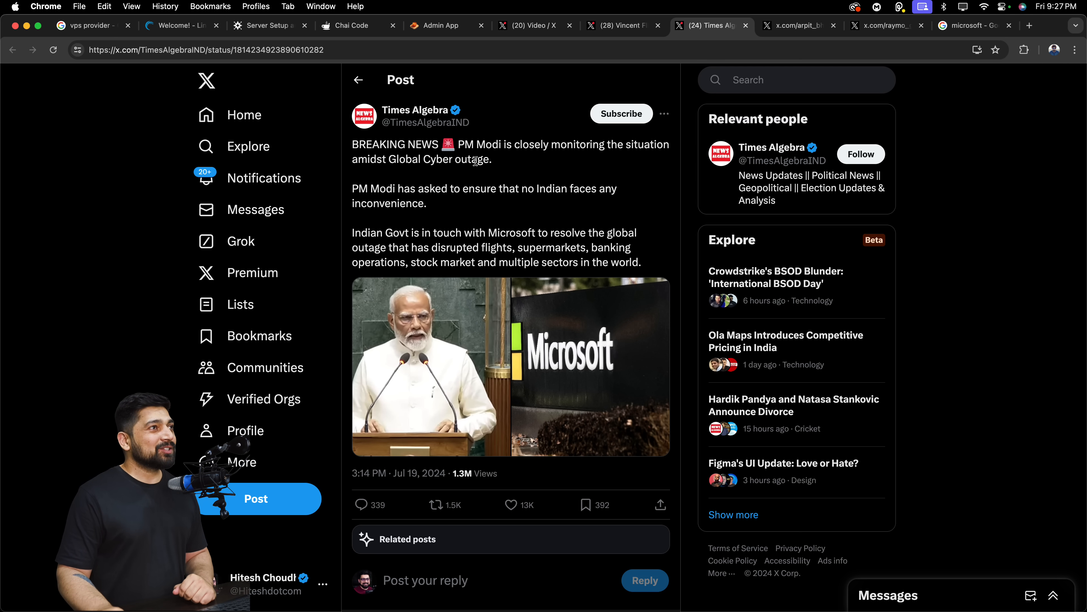
mouse_move(416, 175)
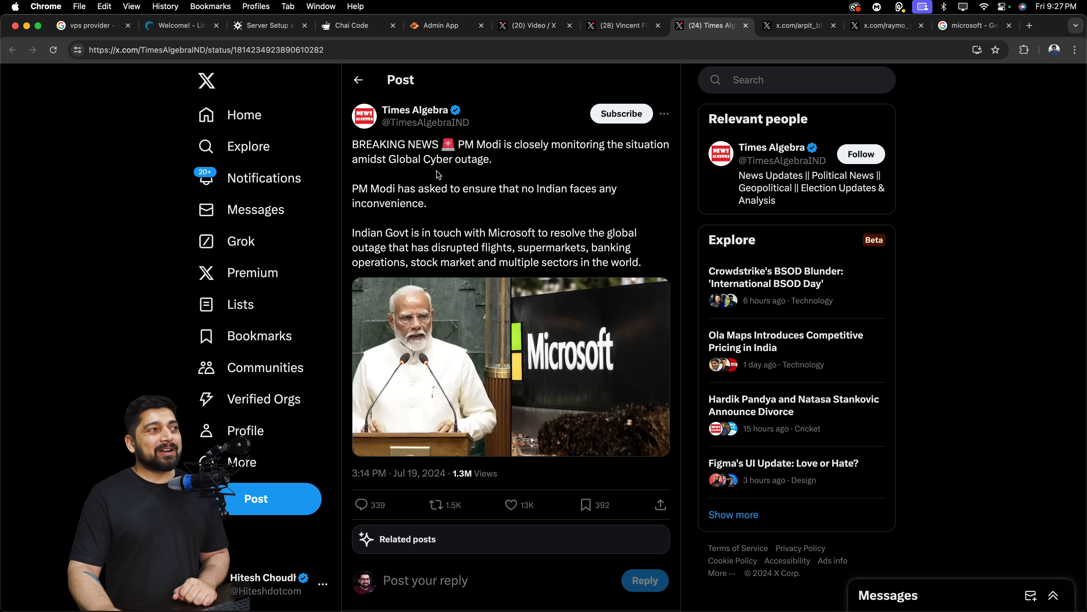
mouse_move(887, 60)
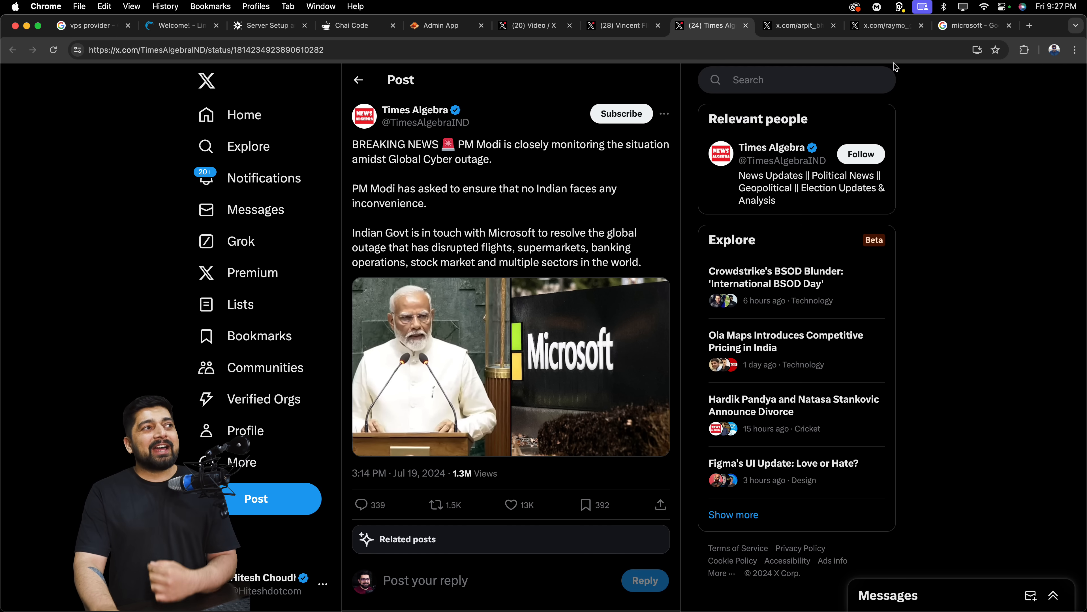
mouse_move(799, 27)
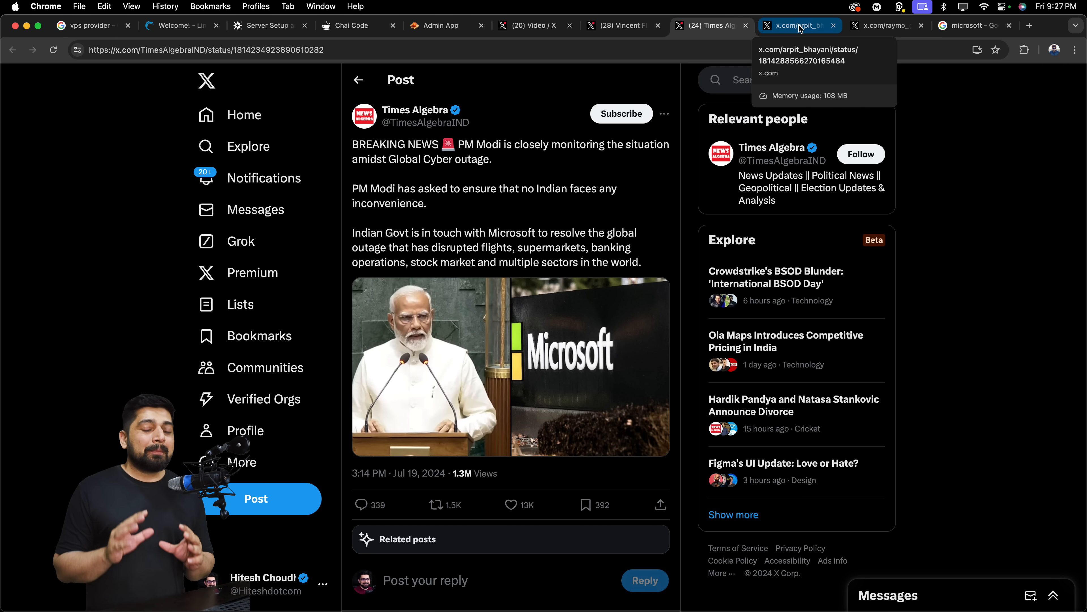
Switch to Arpit Bhayani's post blaming CrowdStrike's kernel-mode update rather than Microsoft.
click(798, 26)
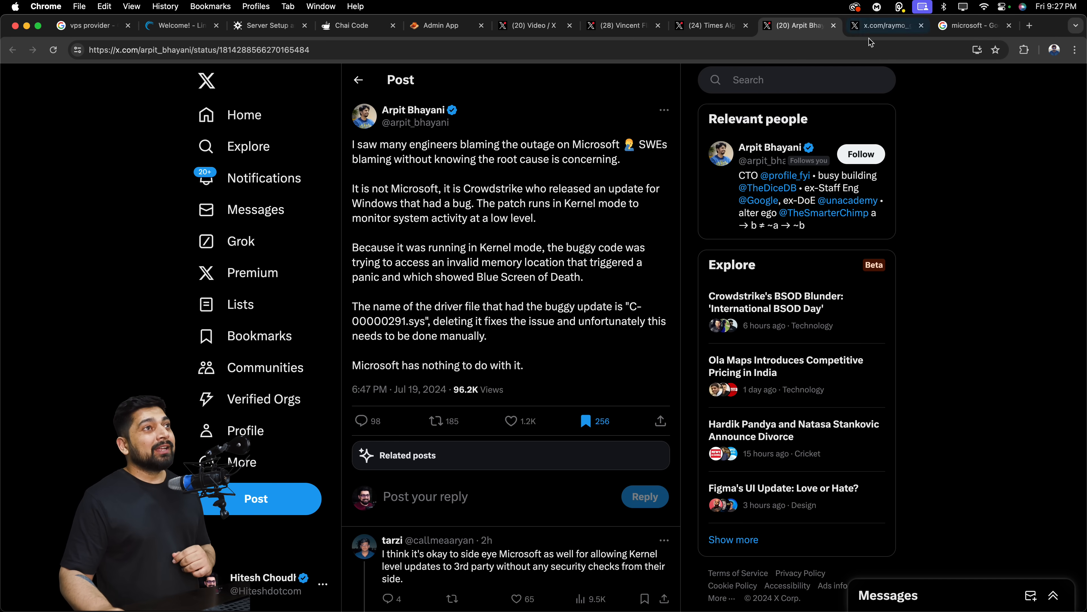
click(886, 26)
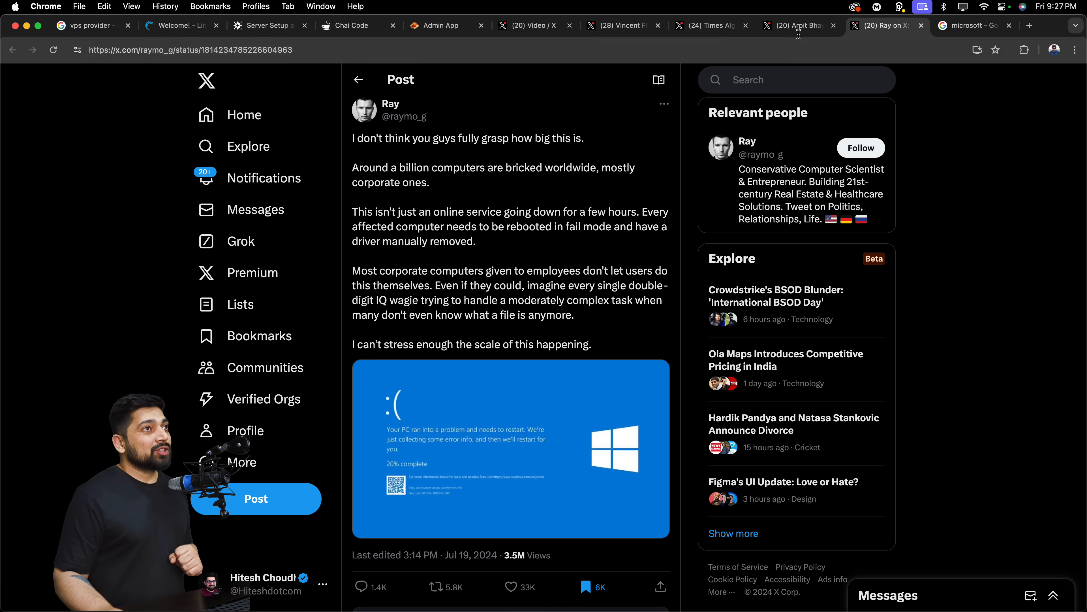
click(799, 26)
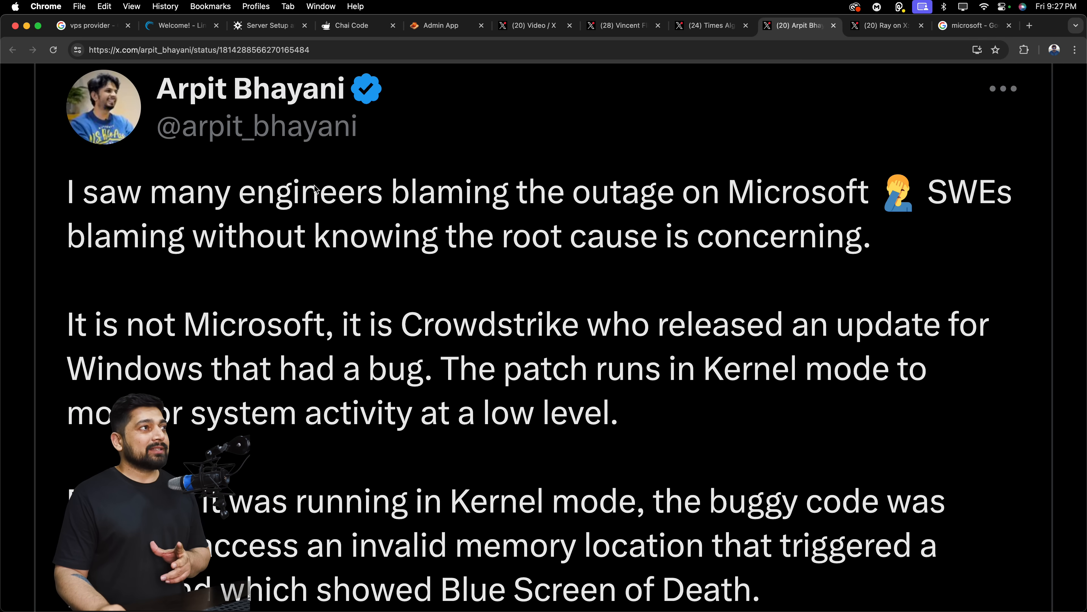
scroll(down, 3)
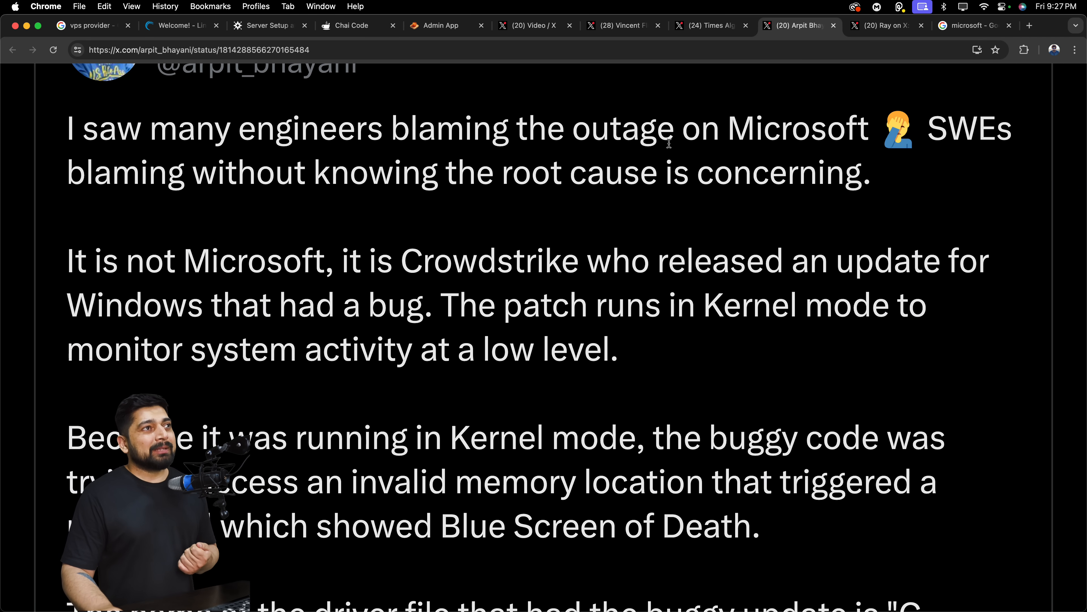
mouse_move(174, 207)
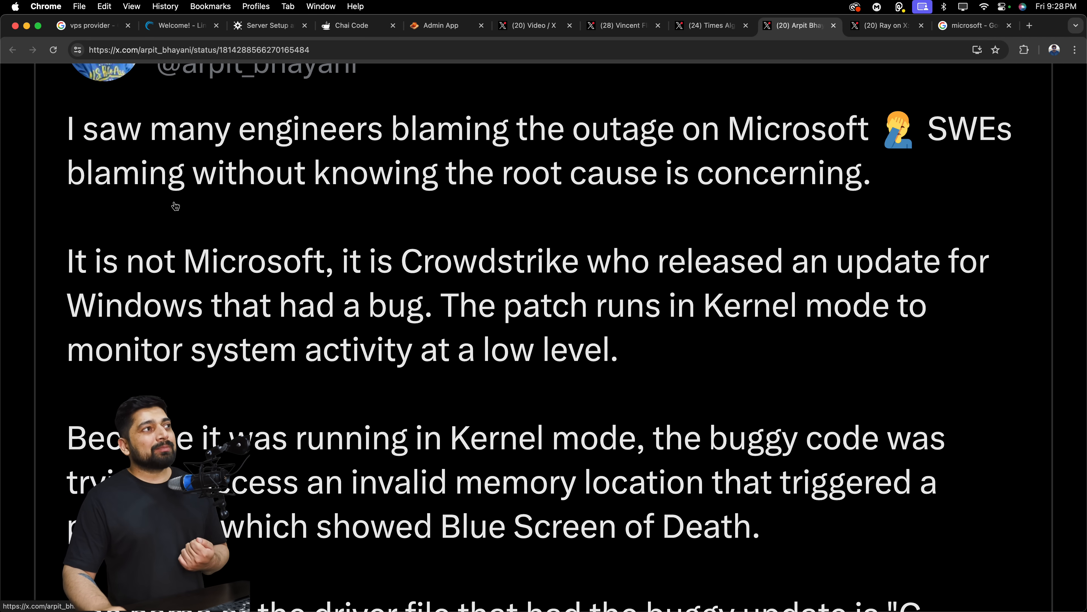
mouse_move(770, 204)
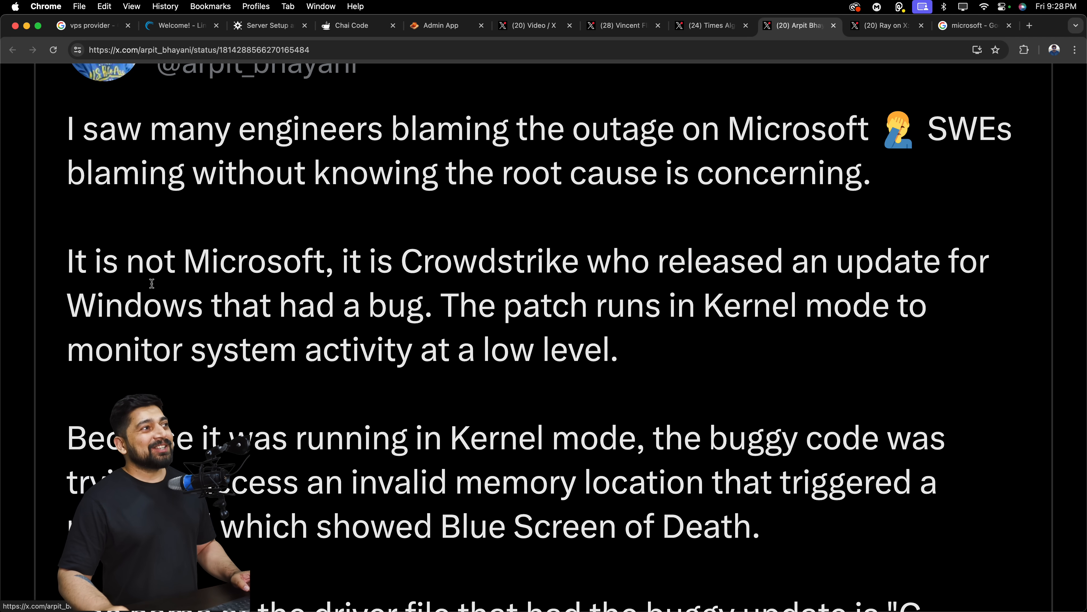
mouse_move(533, 290)
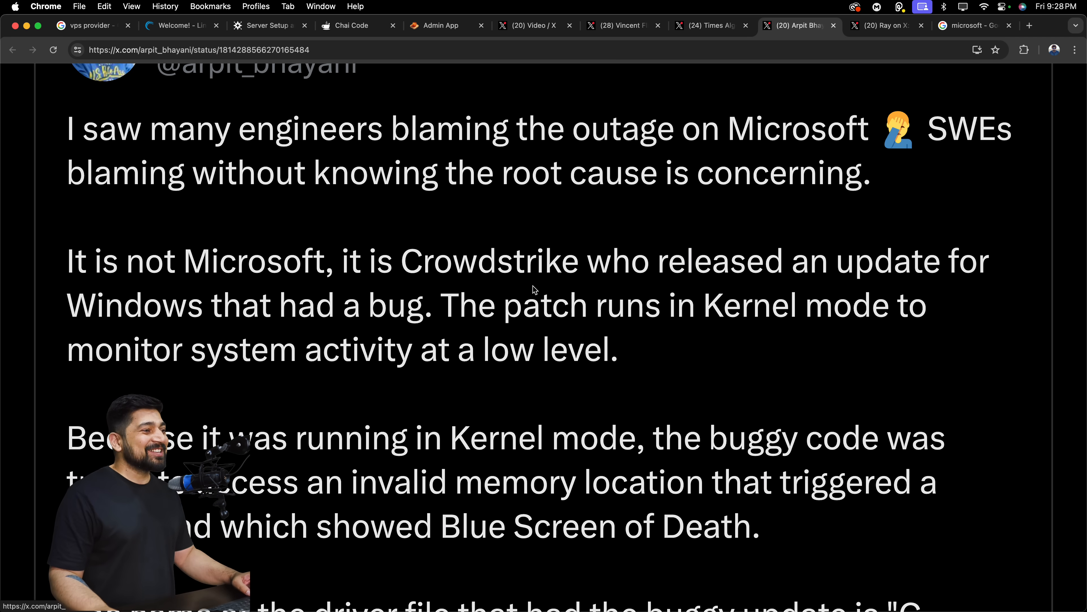
scroll(down, 3)
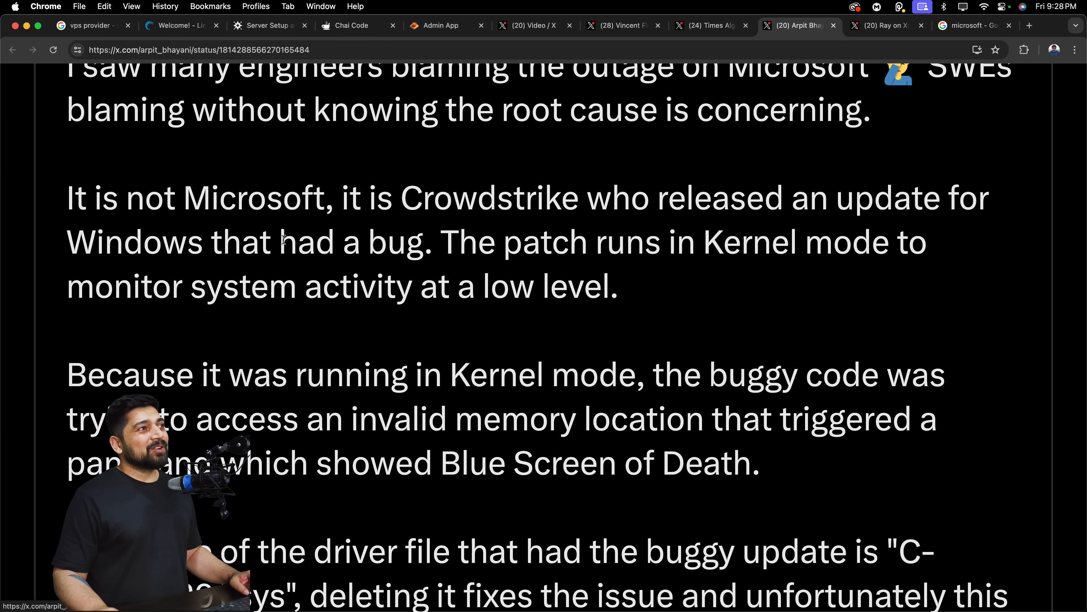
Highlight 'that had a bug', low-level system monitoring, and the Blue Screen of Death phrases in the post.
drag(203, 241, 421, 241)
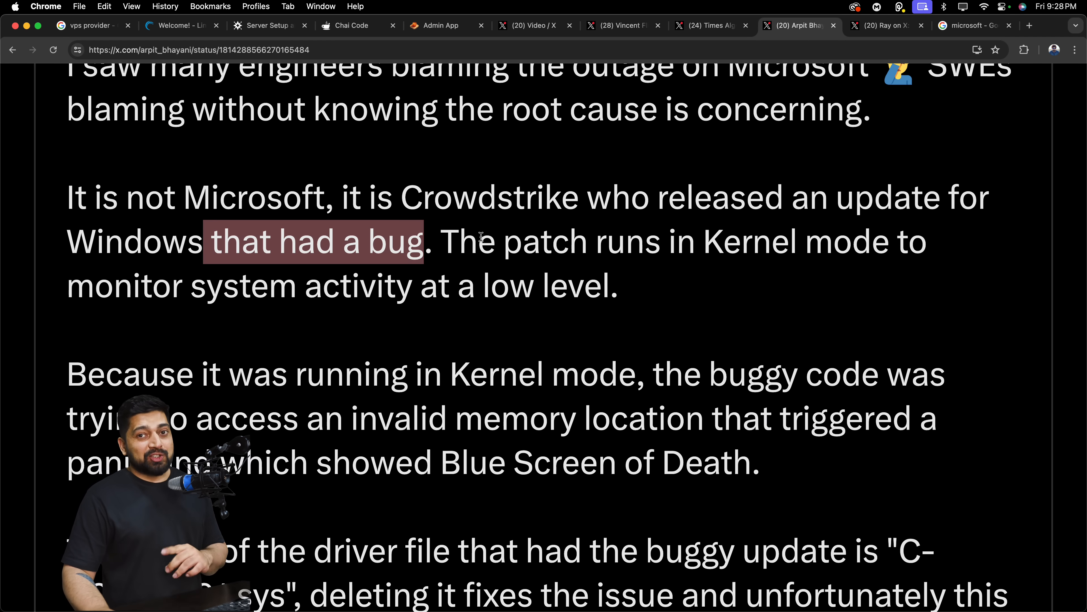
drag(497, 241, 849, 241)
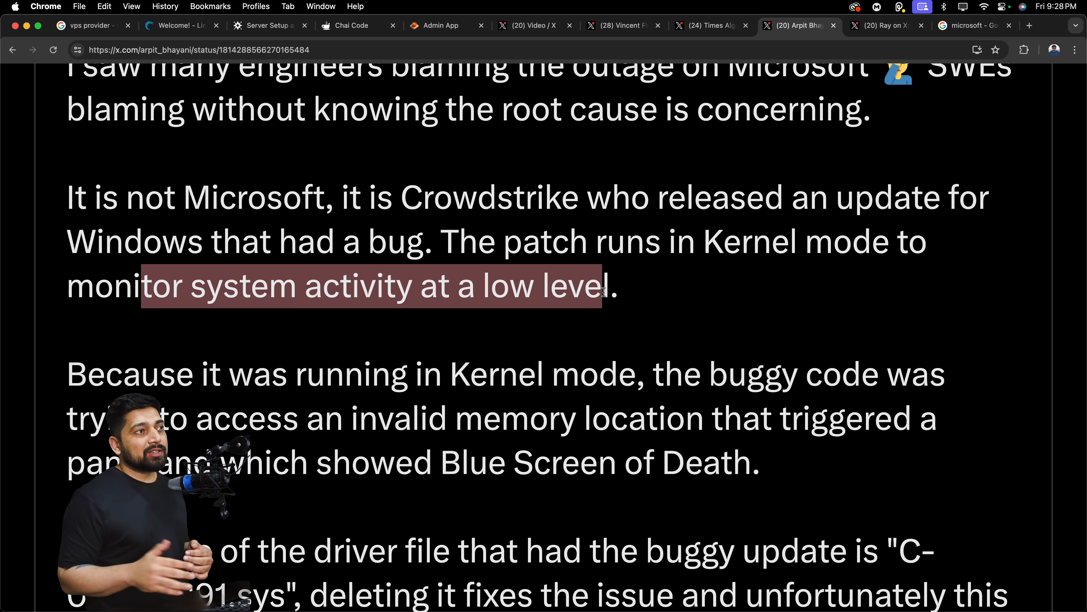
scroll(down, 3)
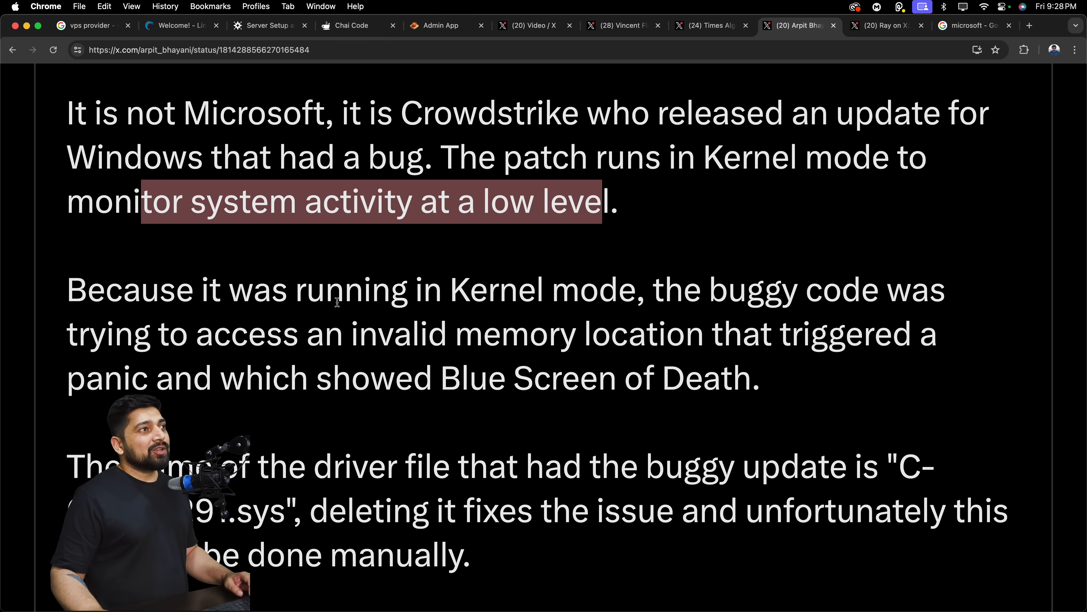
drag(371, 290, 616, 290)
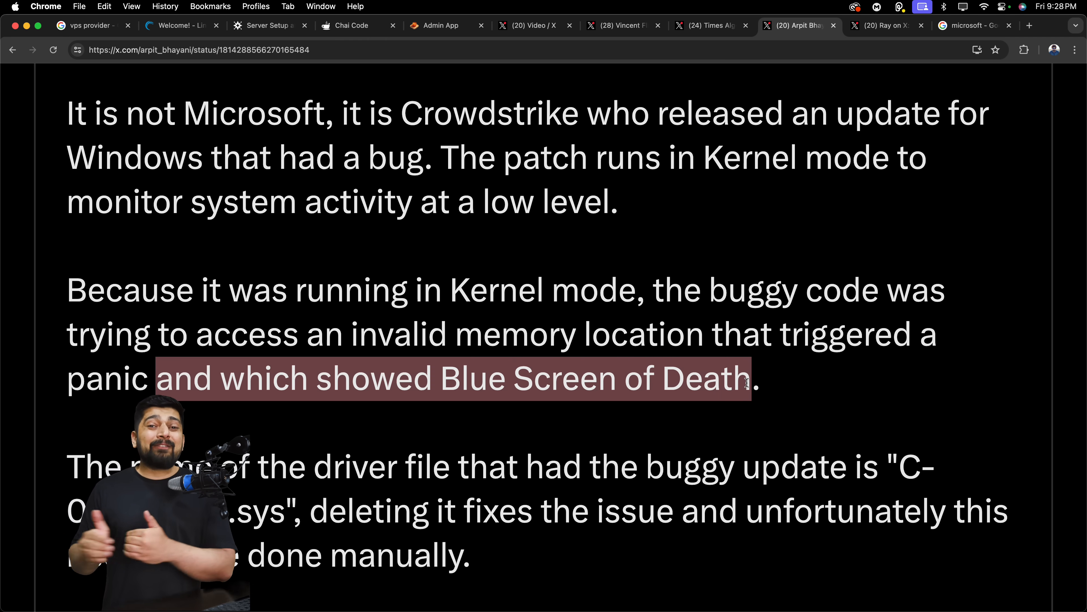
Read the post to its end on deleting the faulty driver file, then switch to Ray's bricked-computers post.
scroll(down, 3)
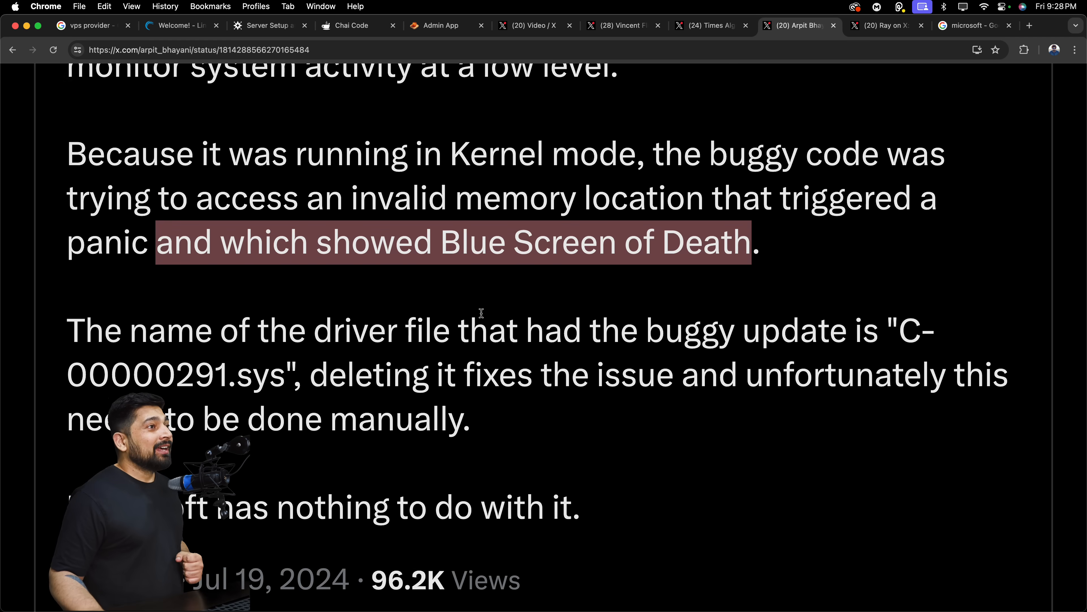
scroll(down, 3)
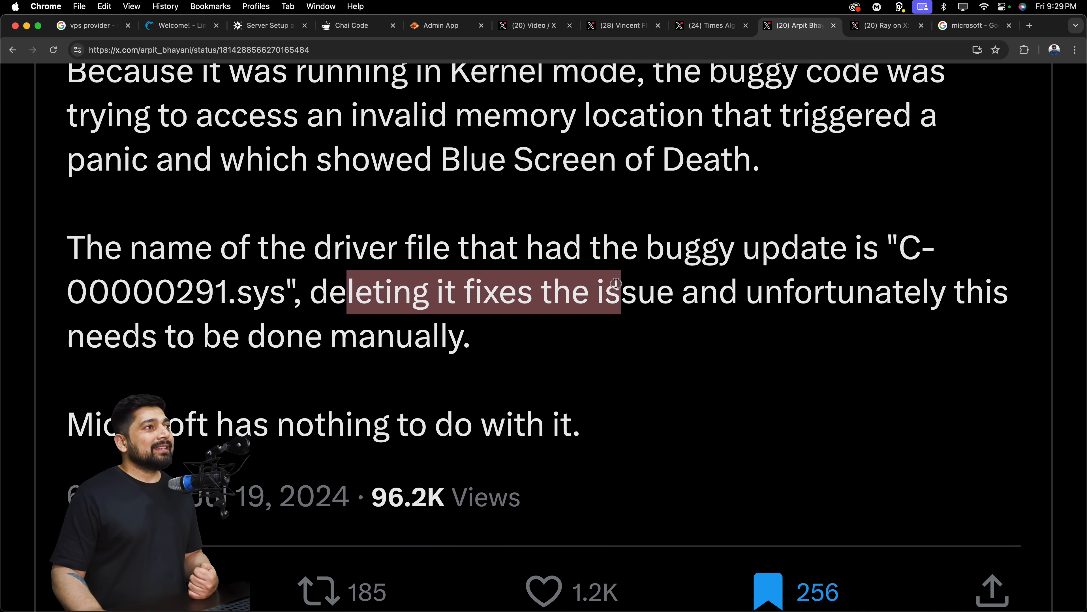
mouse_move(475, 335)
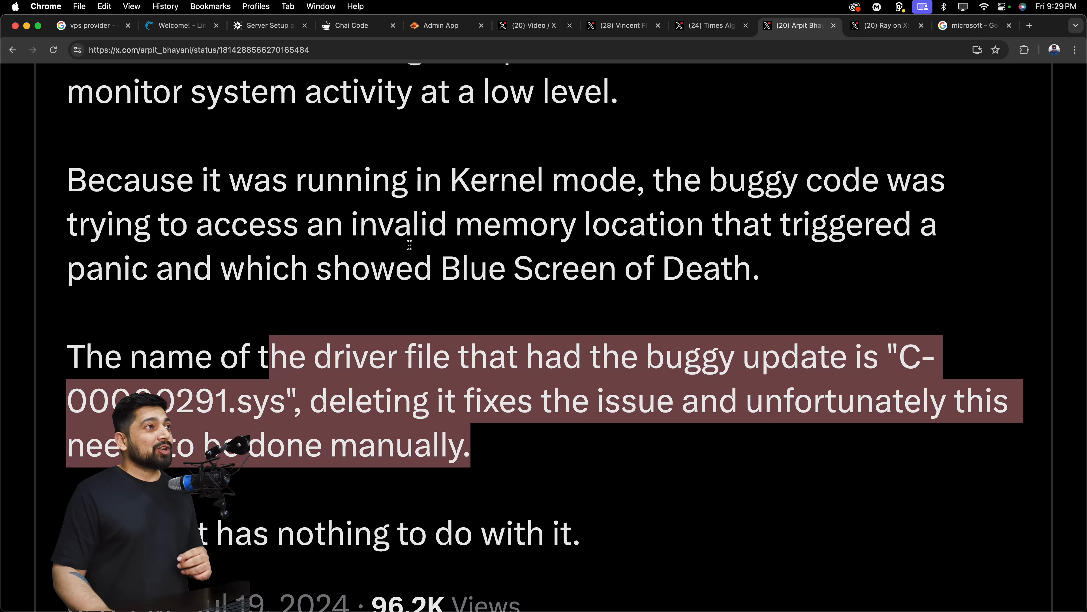
click(883, 25)
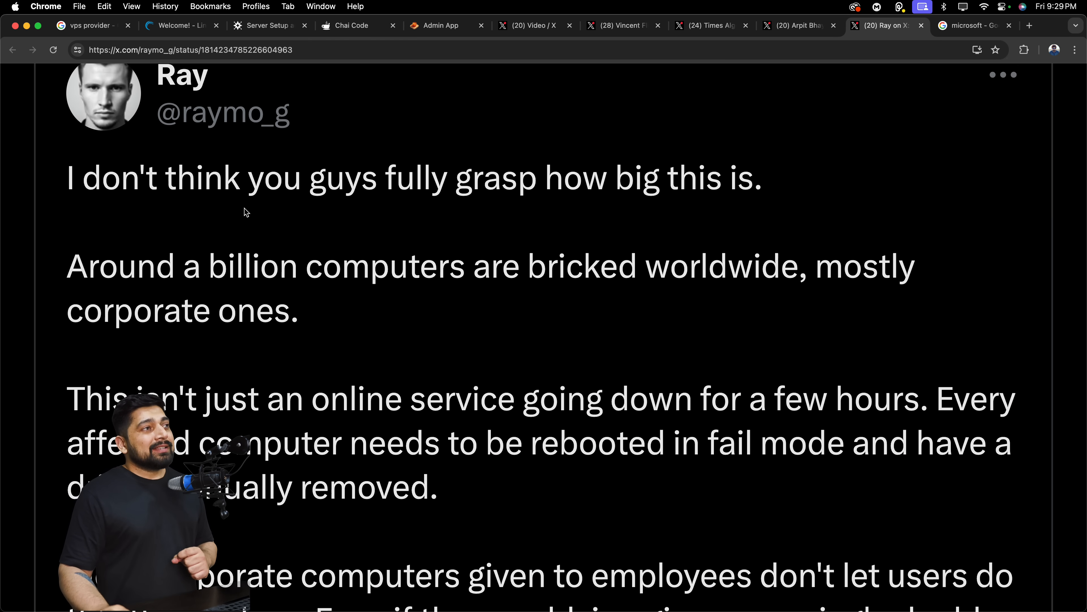
drag(293, 177, 706, 177)
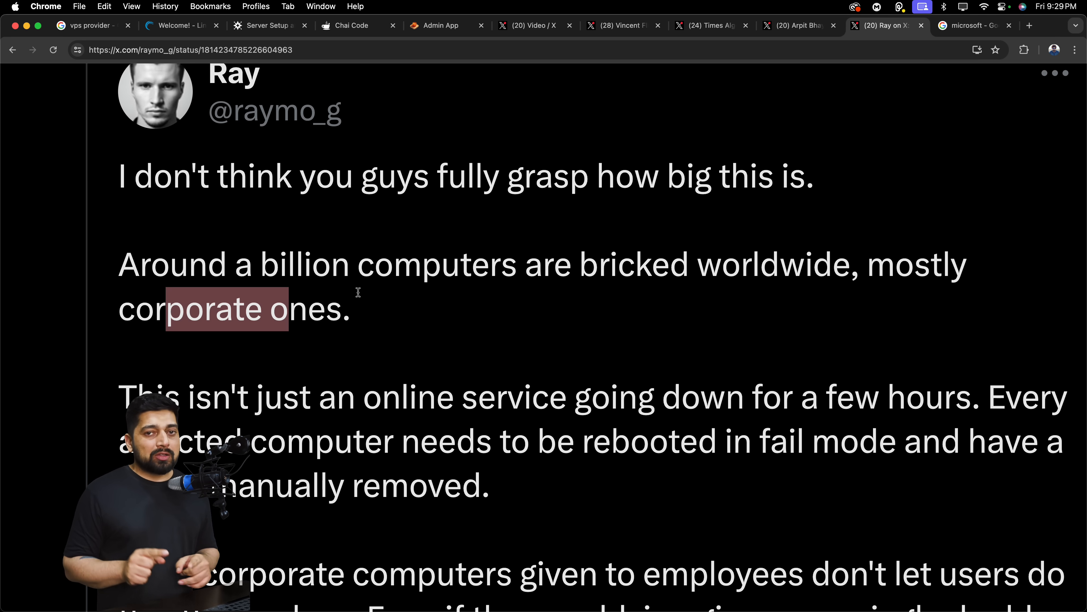
scroll(down, 3)
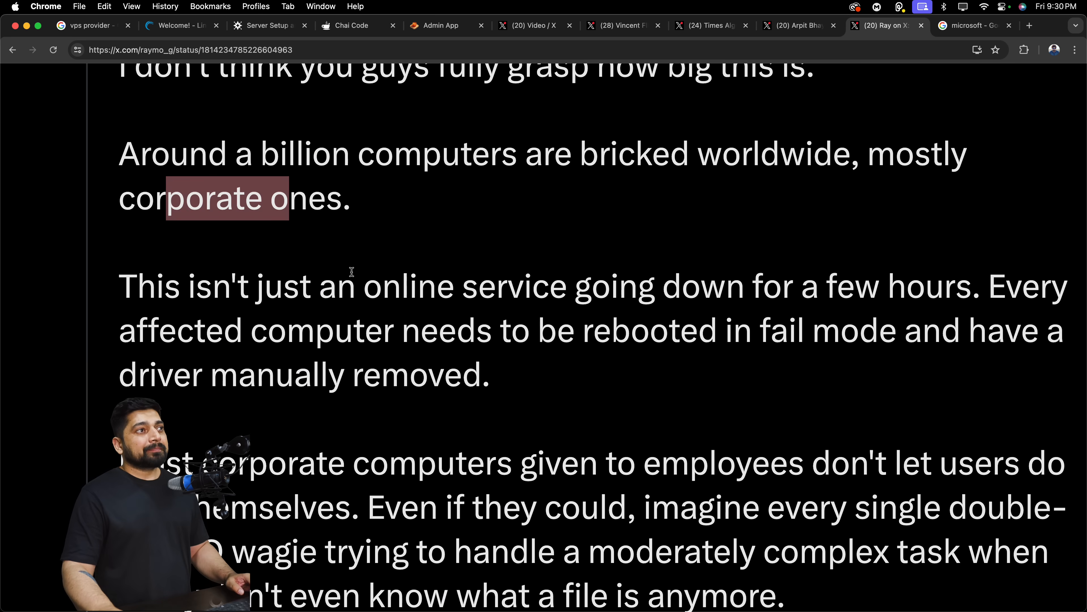
scroll(down, 3)
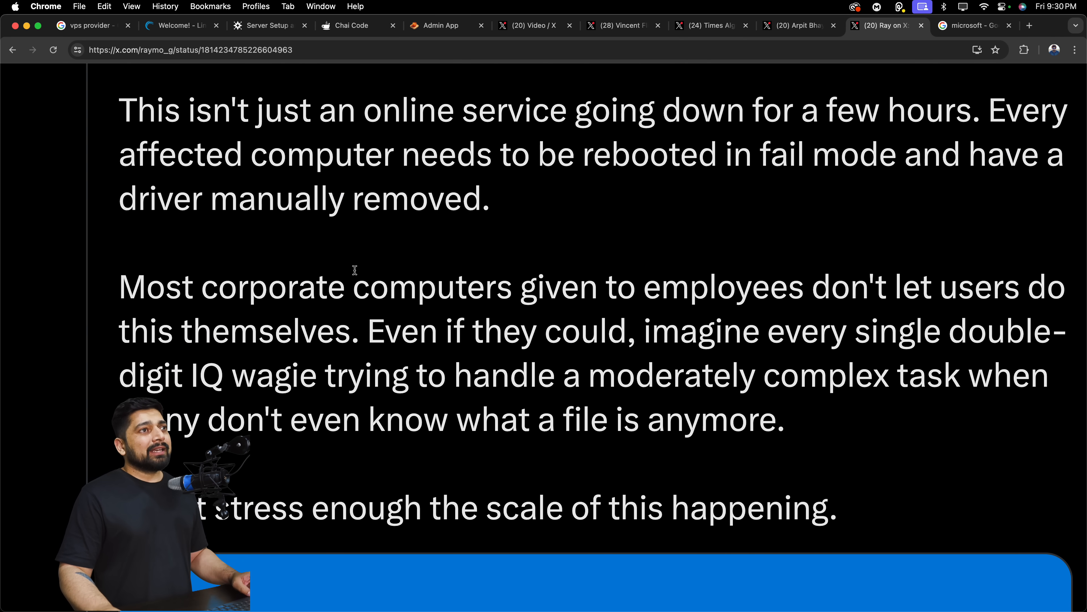
mouse_move(338, 275)
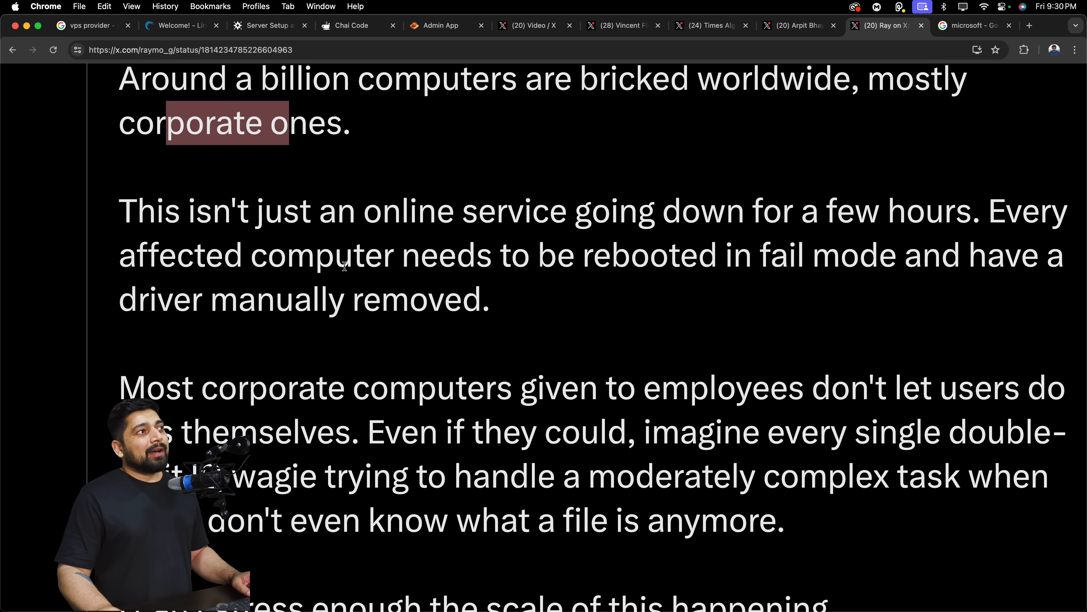
drag(197, 210, 876, 210)
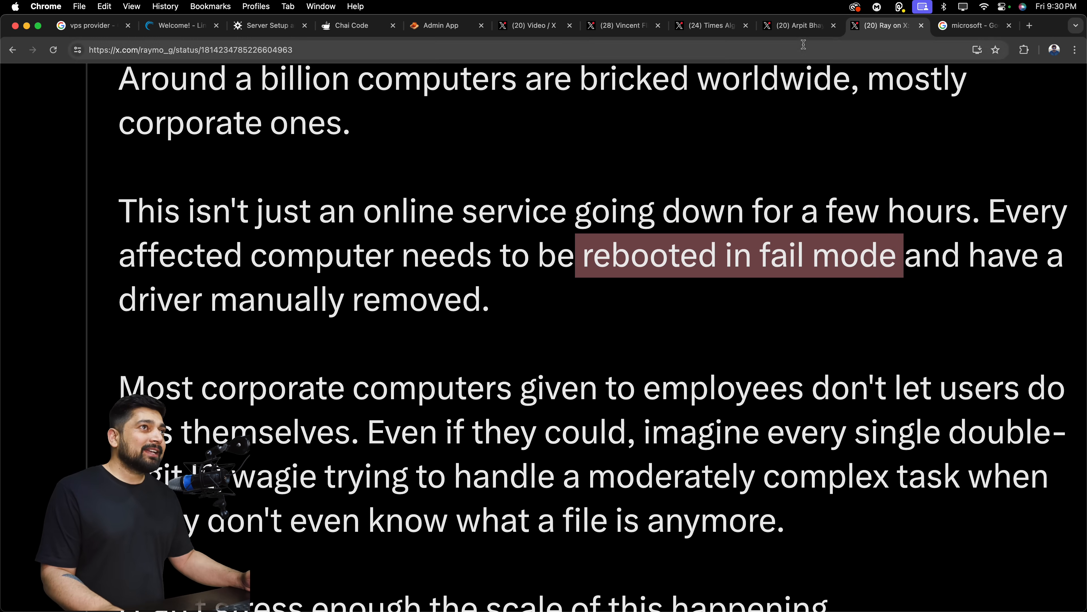
click(795, 26)
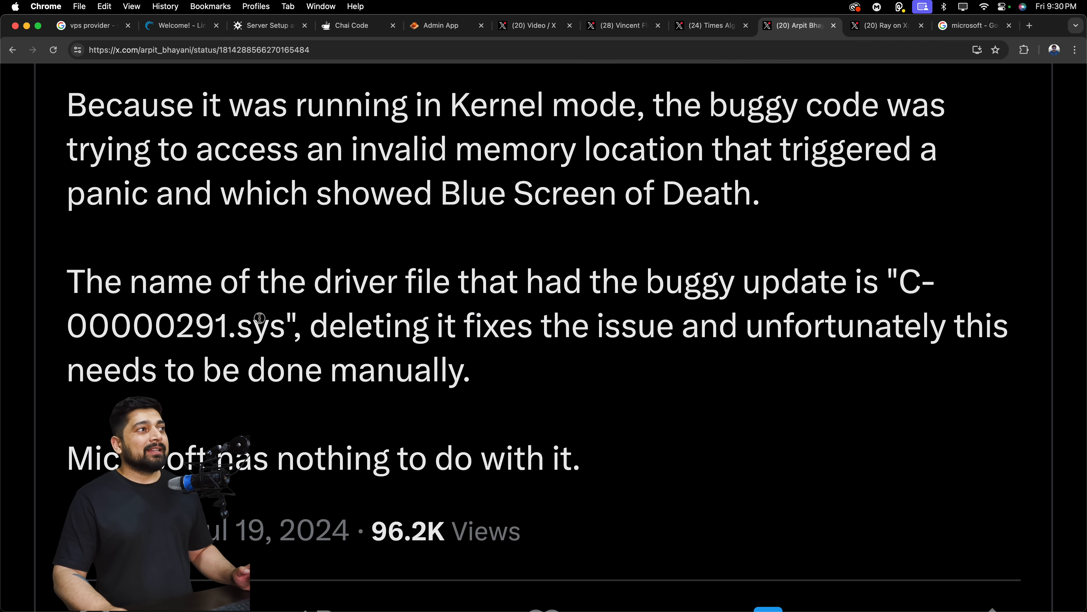
drag(132, 324, 291, 325)
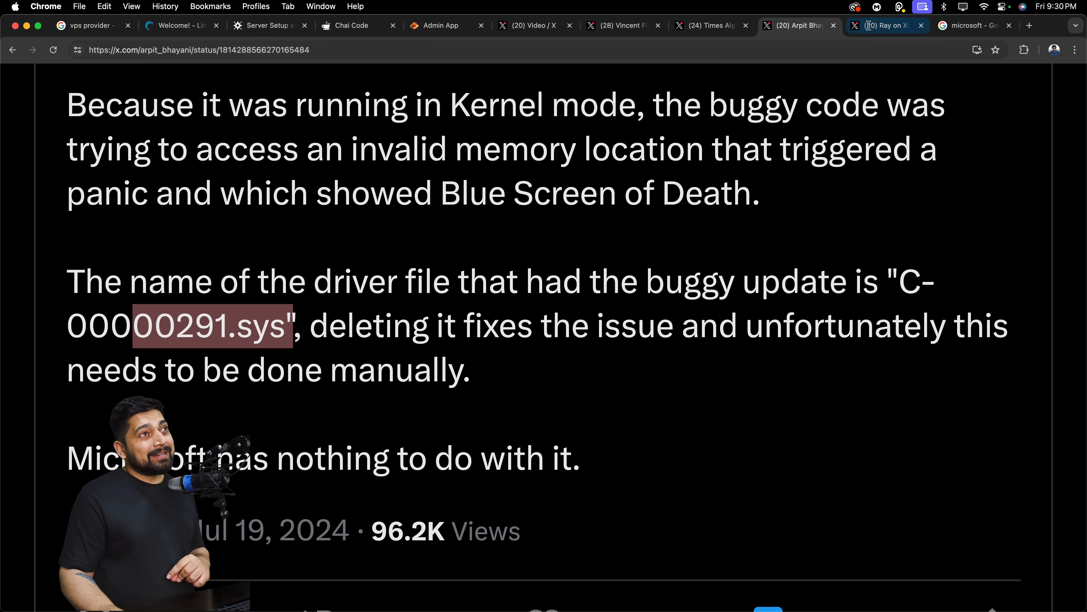
click(885, 25)
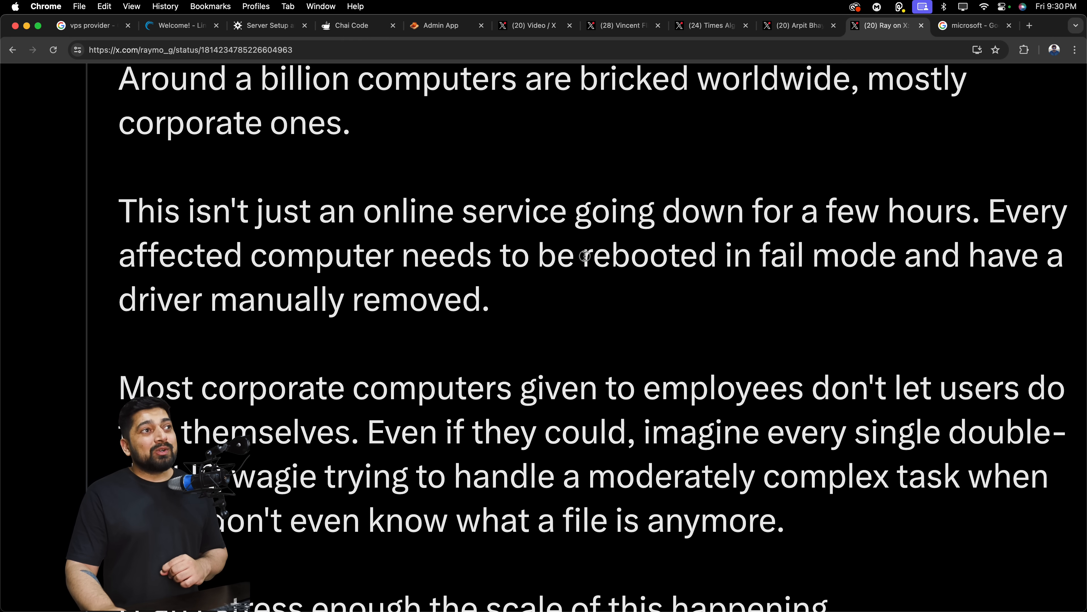
drag(581, 254, 865, 254)
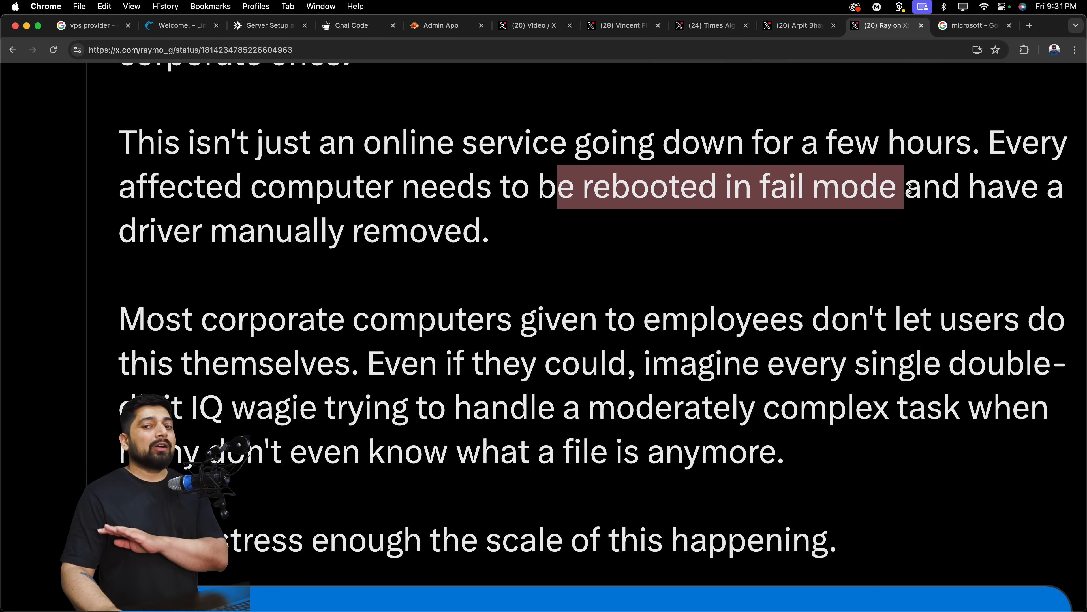
scroll(down, 3)
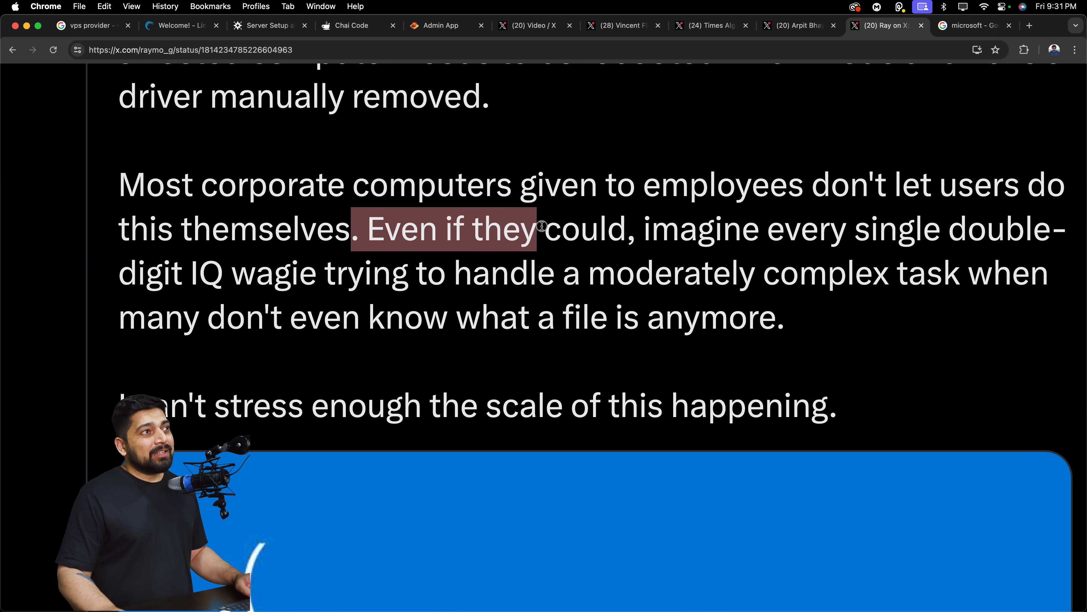
drag(659, 228, 985, 228)
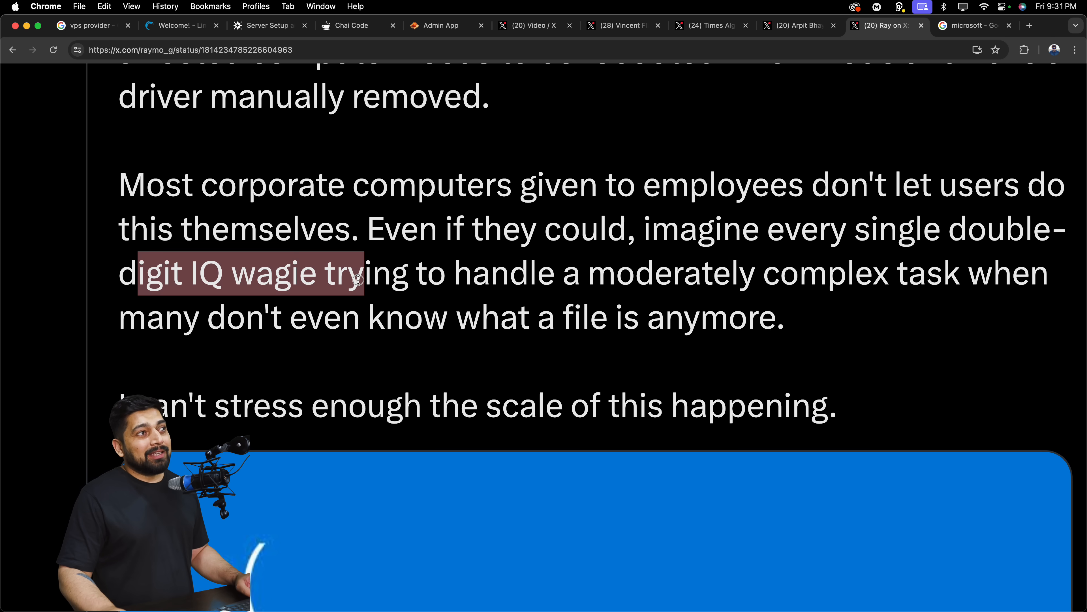
drag(354, 272, 754, 272)
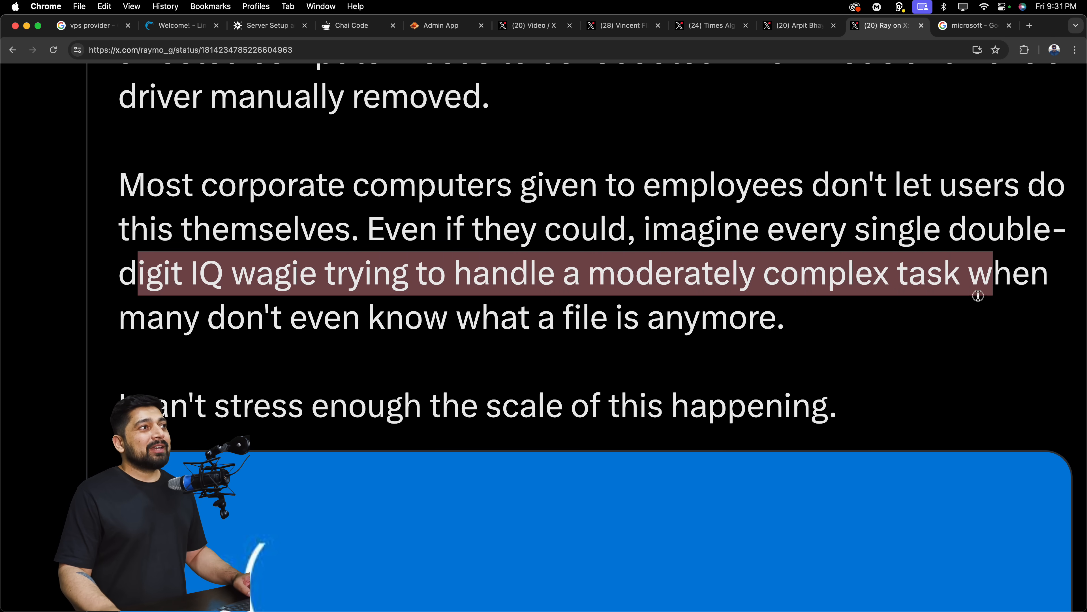
click(385, 317)
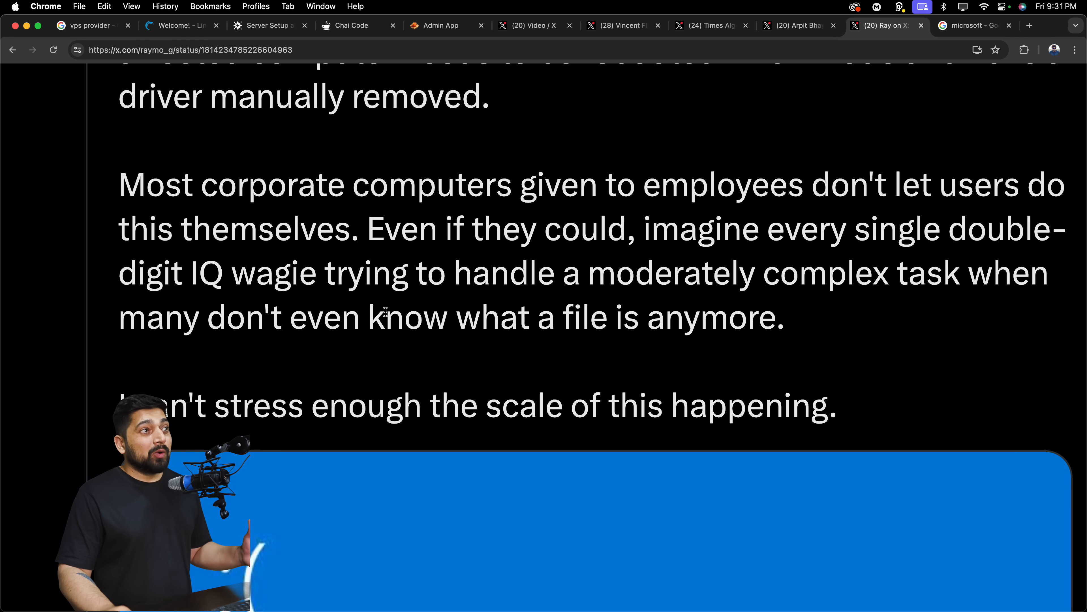
drag(385, 317, 784, 318)
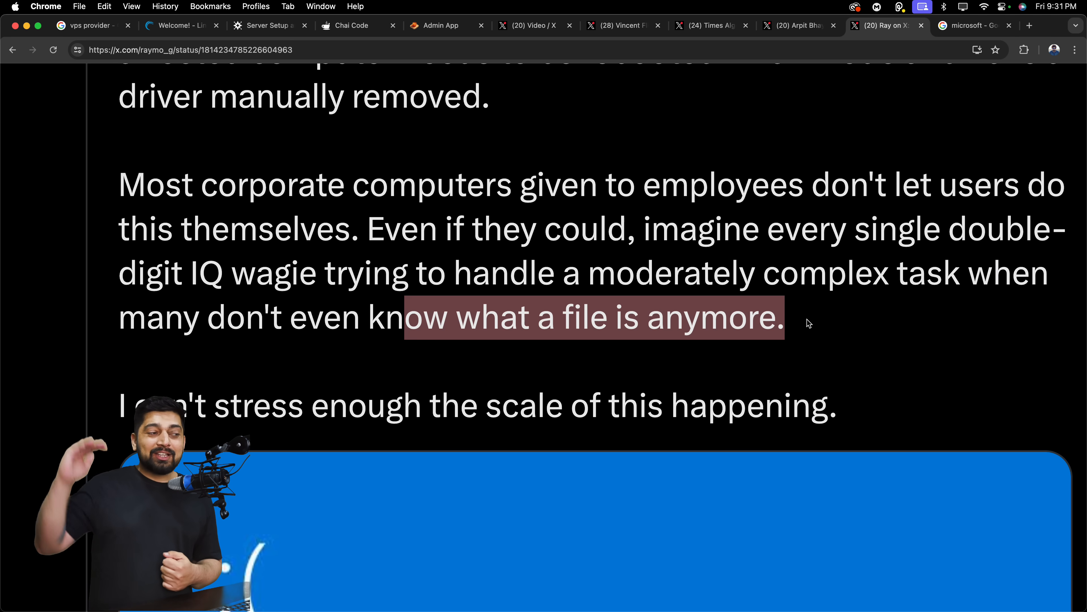
scroll(down, 3)
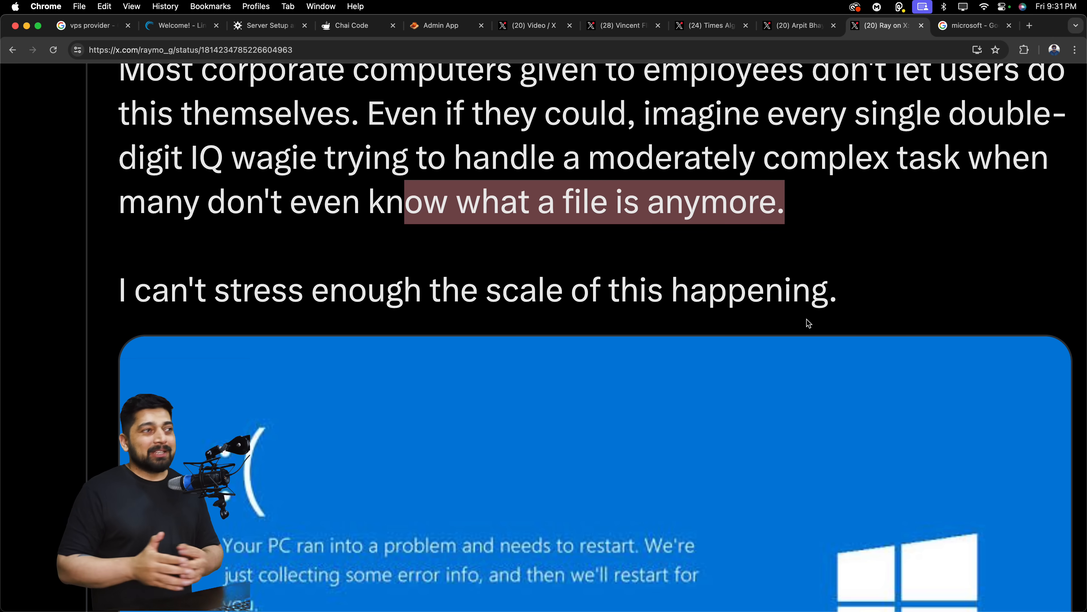
scroll(down, 3)
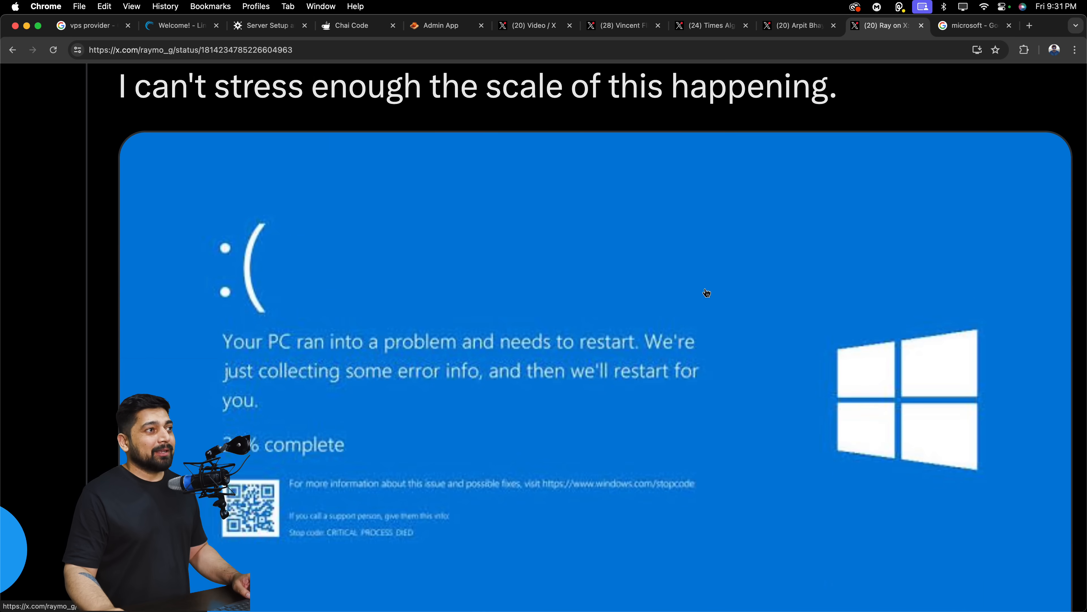
Scroll Ray's replies to the forbes.com link and open the Forbes CrowdStrike outage article.
scroll(down, 3)
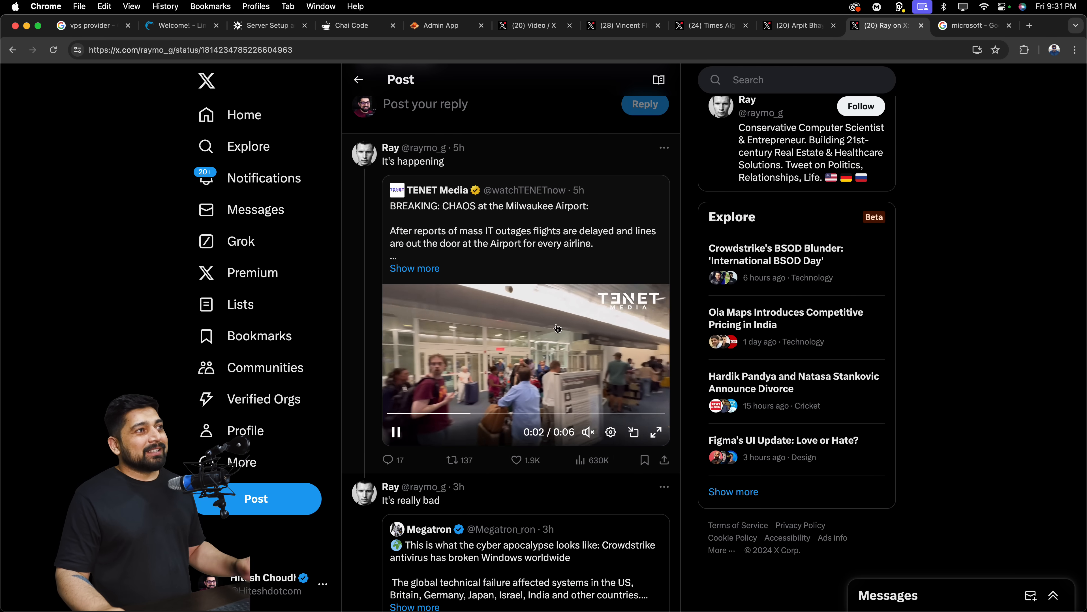
scroll(down, 3)
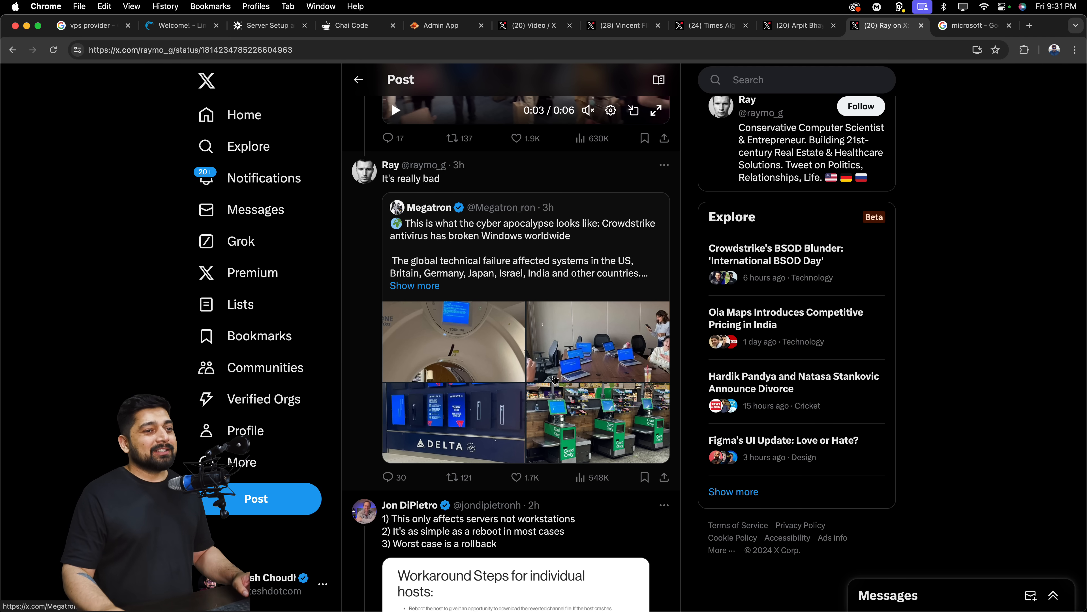
scroll(down, 3)
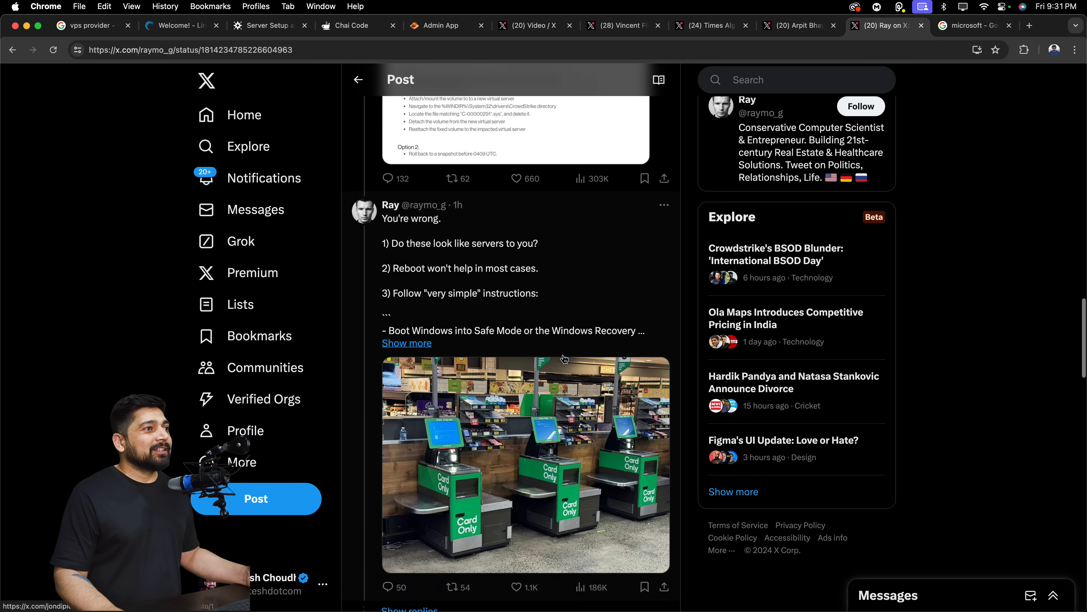
scroll(down, 3)
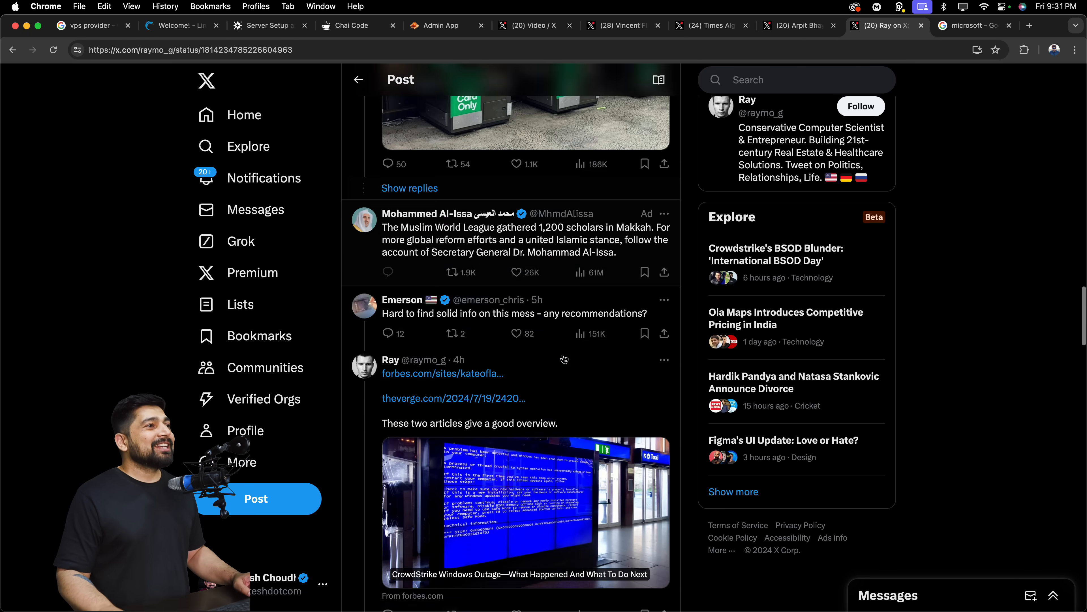
click(1030, 26)
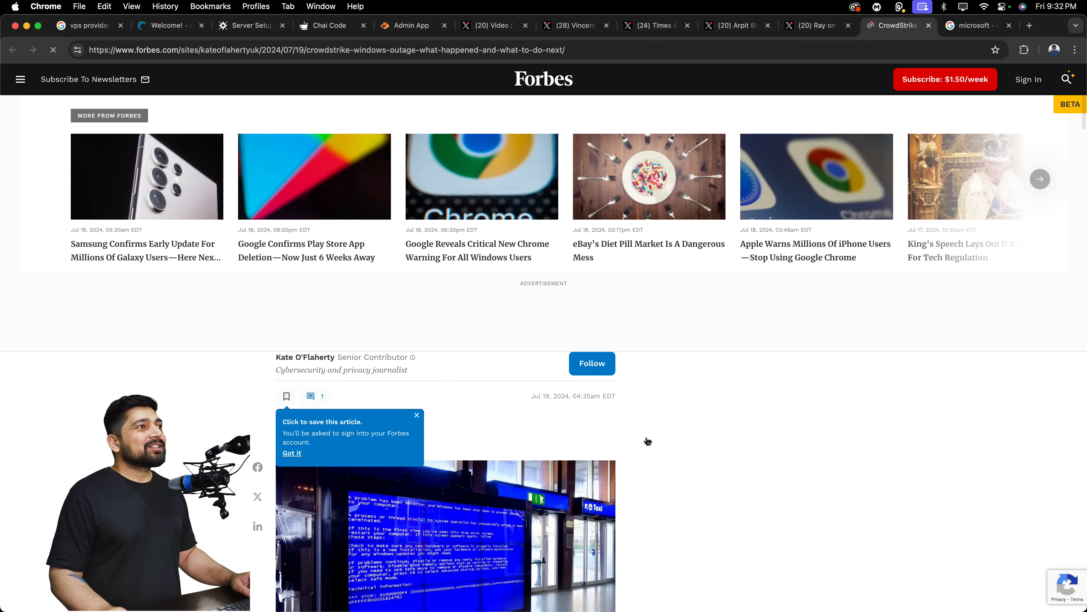
Skim the Forbes article's opening, then return to Ray's X thread.
scroll(down, 3)
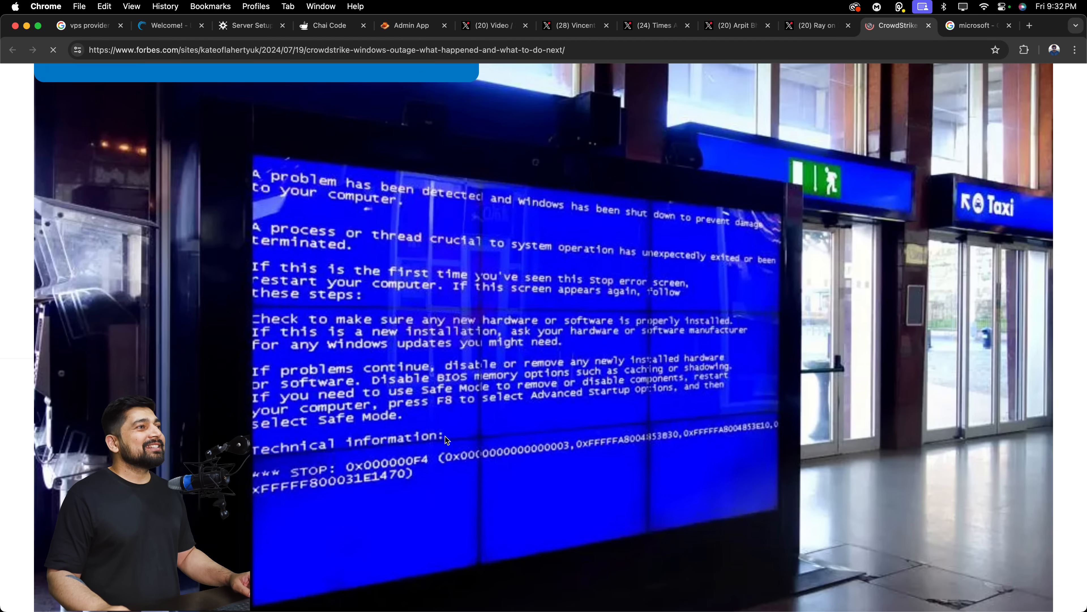
scroll(down, 3)
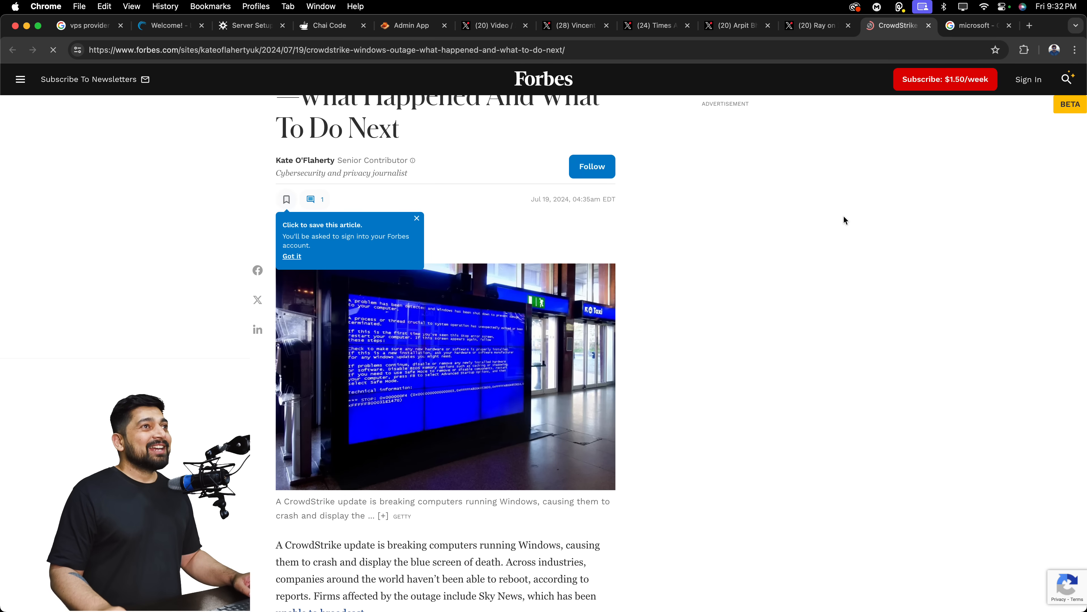
click(816, 25)
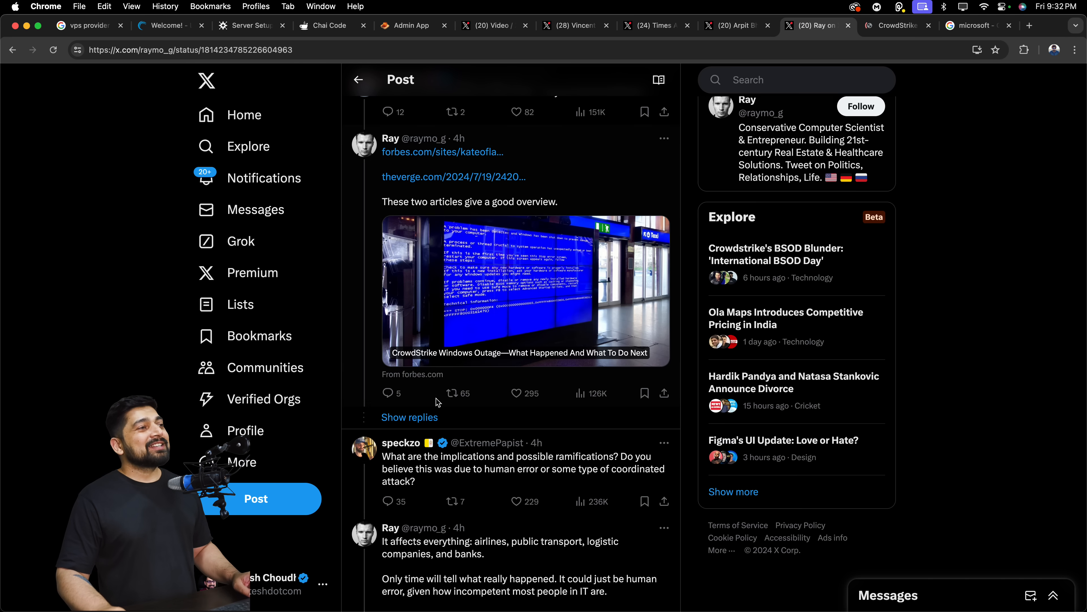
Scroll the replies under Ray's thread, then switch to Arpit Bhayani's post questioning Microsoft's role.
scroll(down, 3)
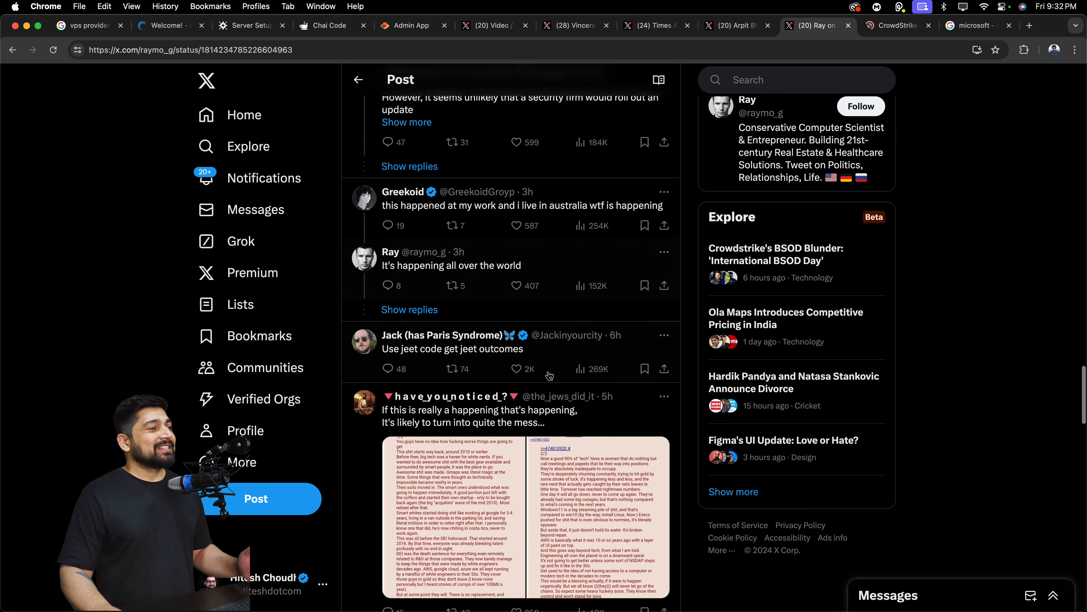
scroll(down, 3)
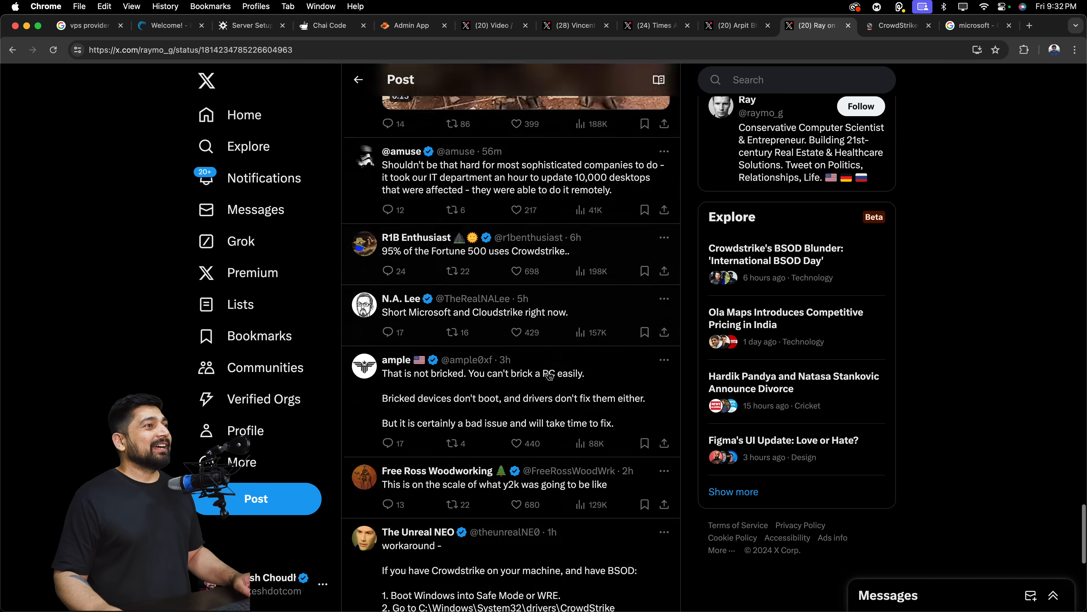
scroll(down, 3)
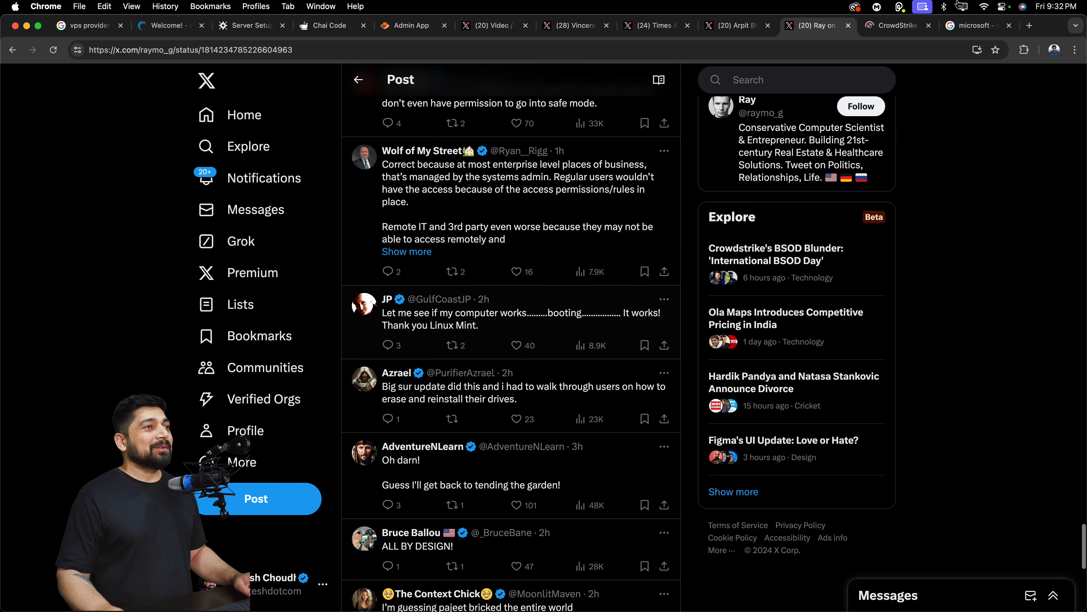
click(736, 25)
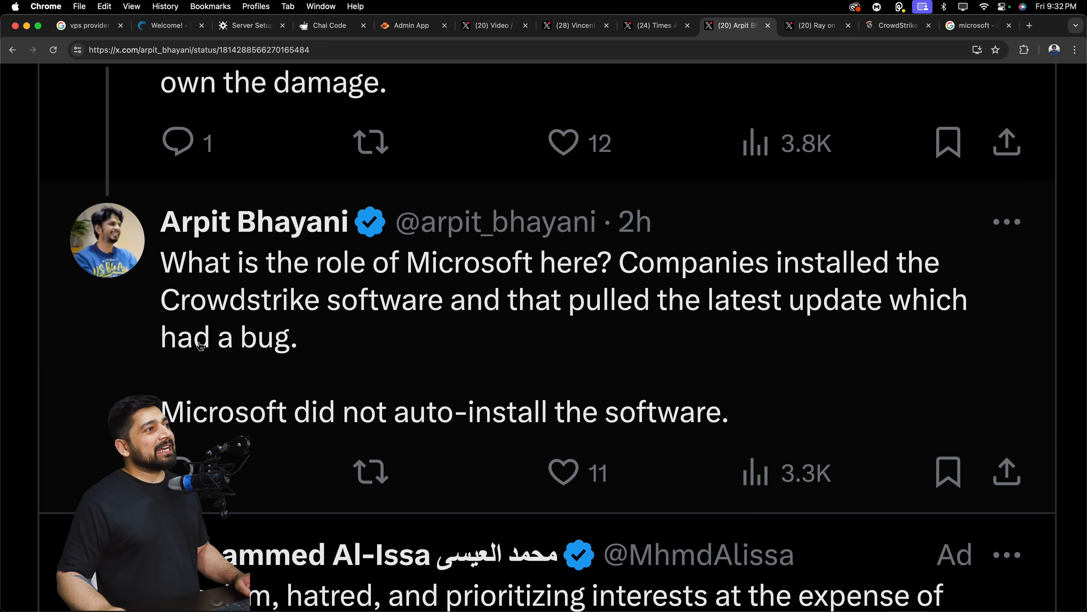
Read the replies to the Microsoft's-role post, then return to Google's Microsoft outage news results.
click(564, 473)
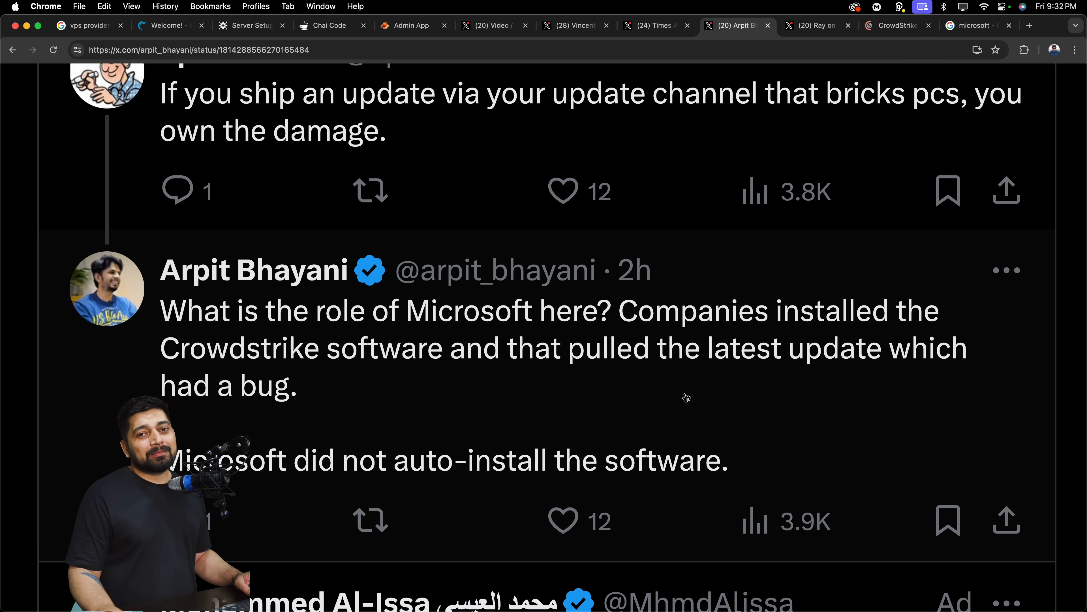
mouse_move(525, 390)
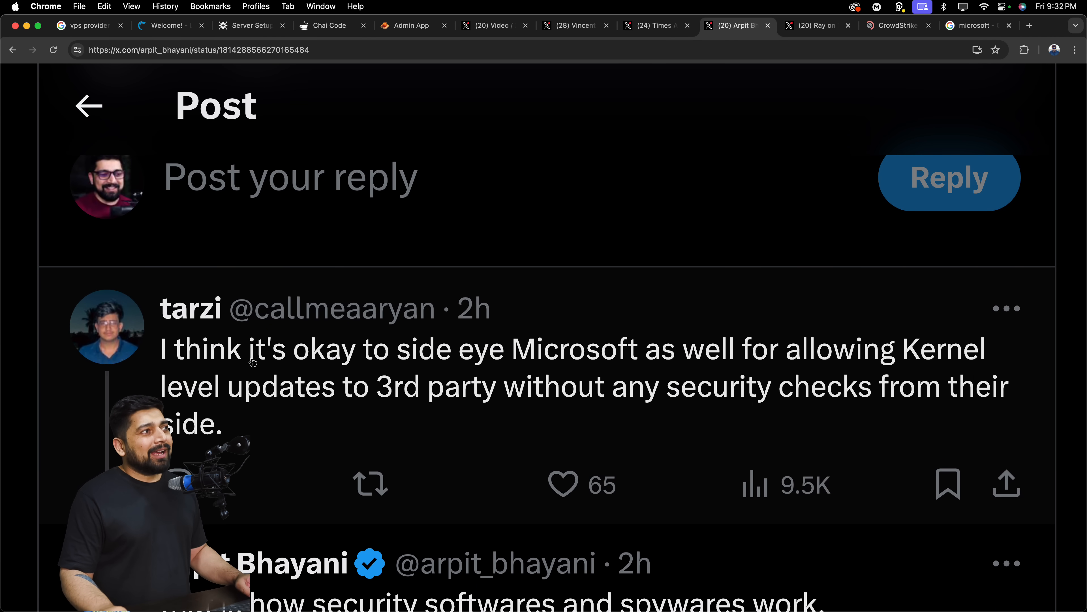
scroll(down, 3)
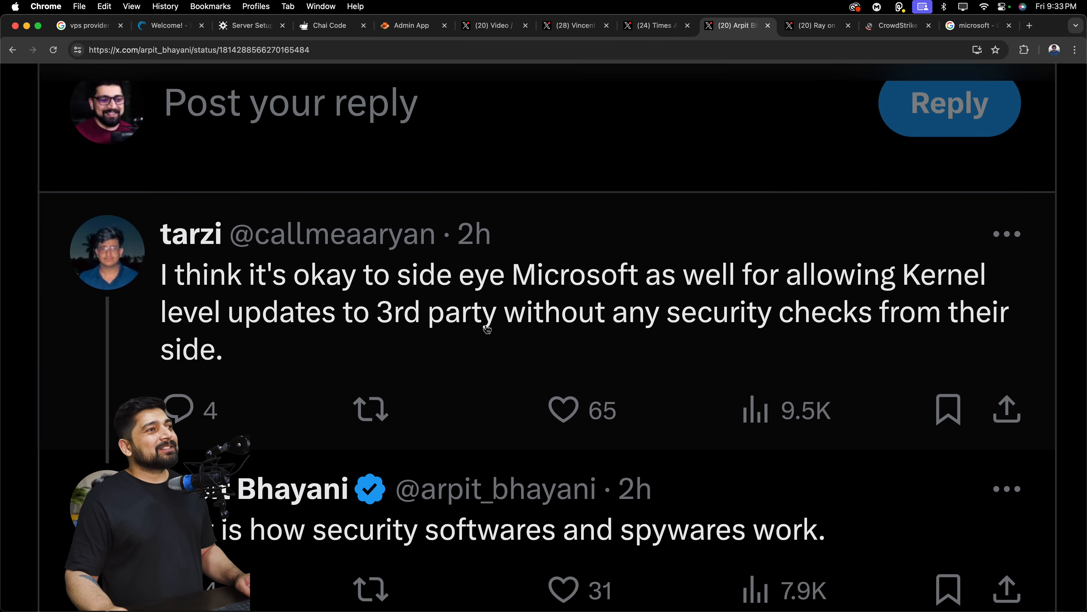
scroll(down, 3)
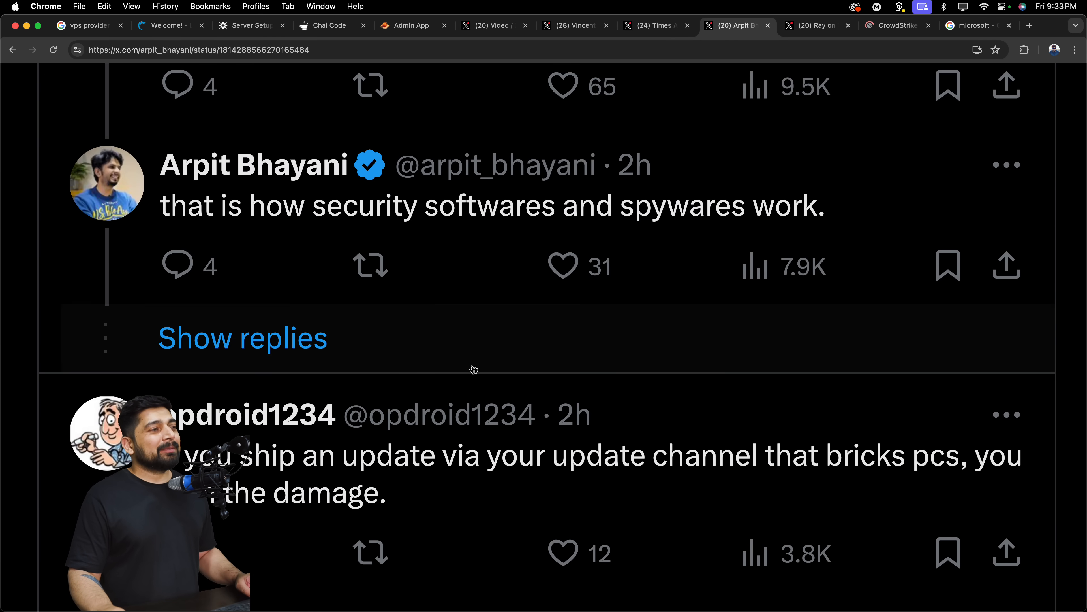
scroll(down, 3)
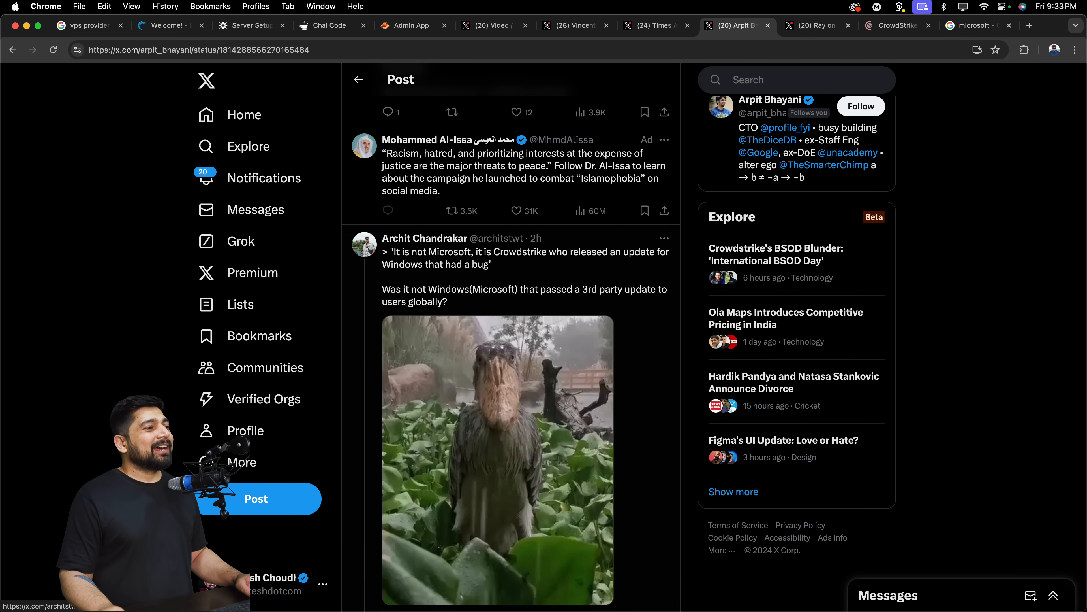
click(974, 26)
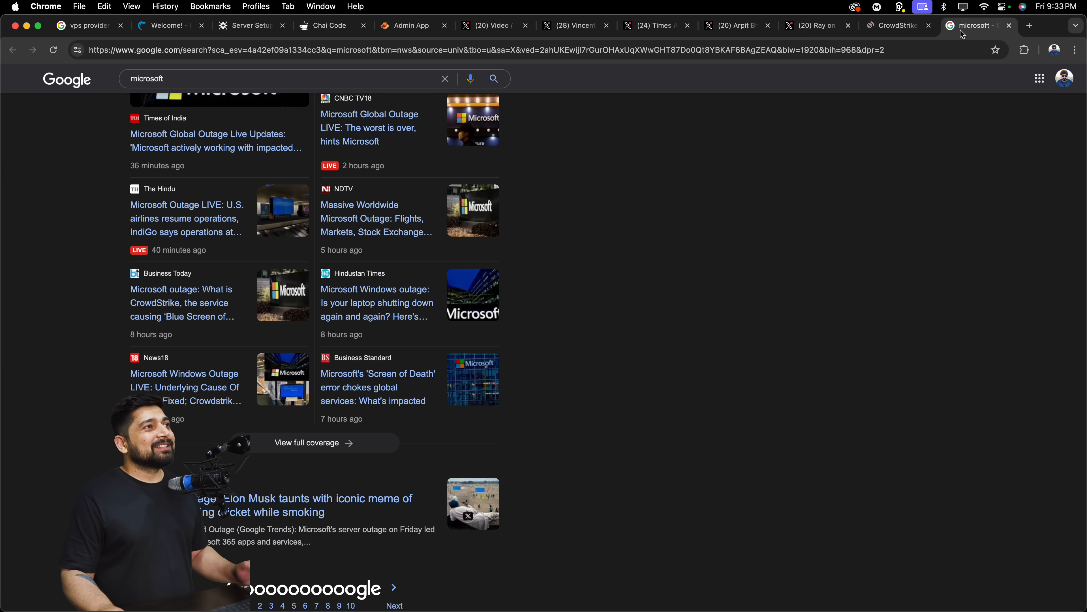
Scroll Google's 'Microsoft hit by global outage' full-coverage page down to its last stories.
scroll(down, 3)
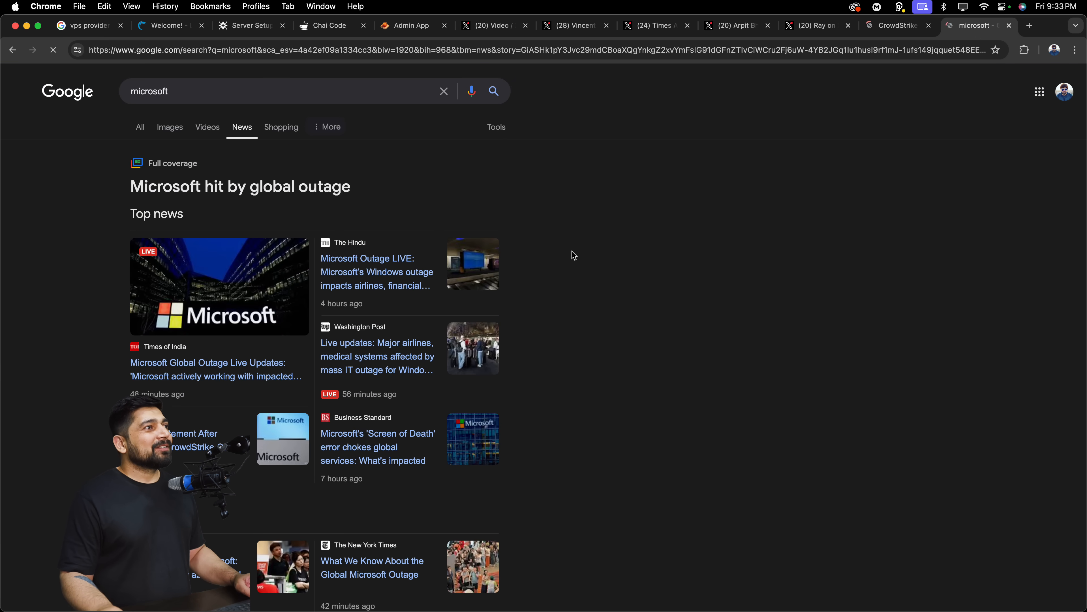
scroll(down, 3)
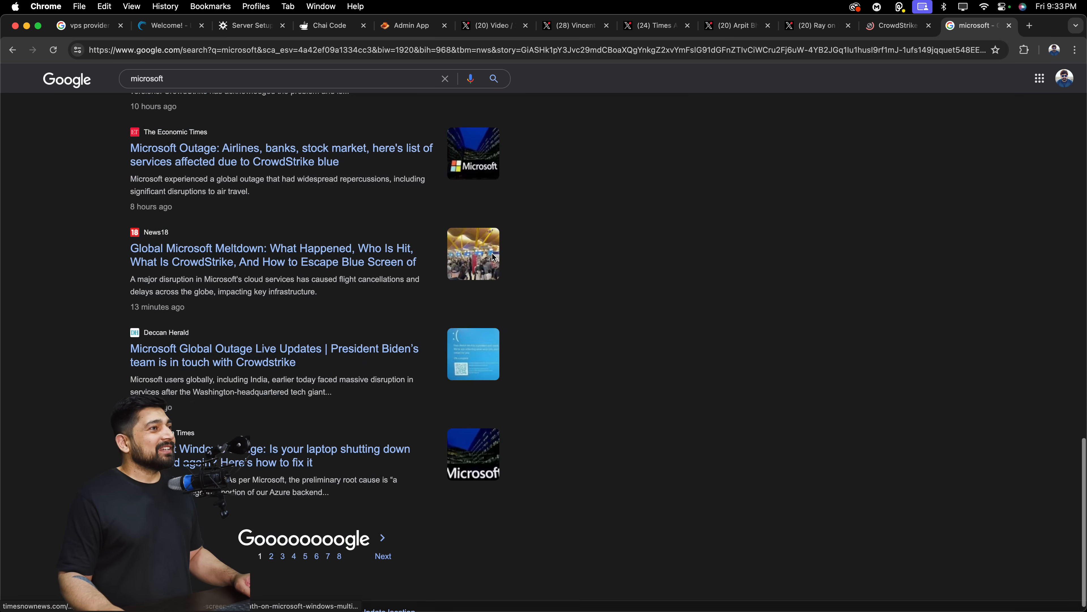
scroll(down, 3)
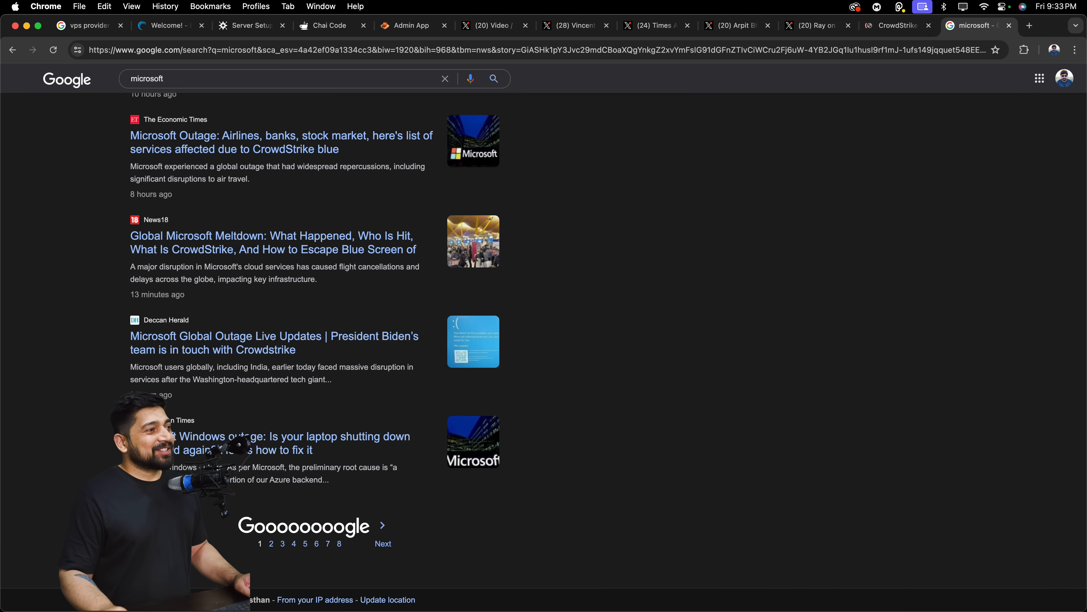